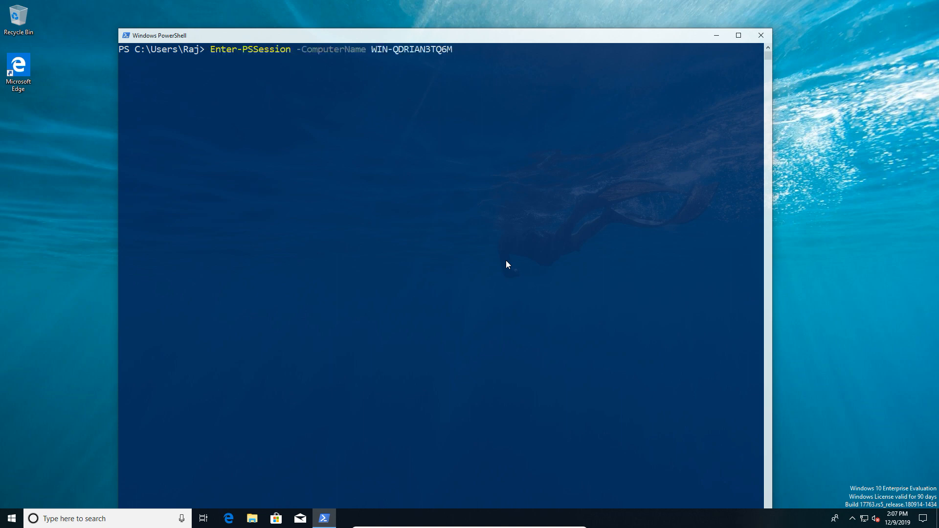
- Enter a remote session on WIN-QDRIAN3TQ6M using the Printer_Group configuration
text(-c)
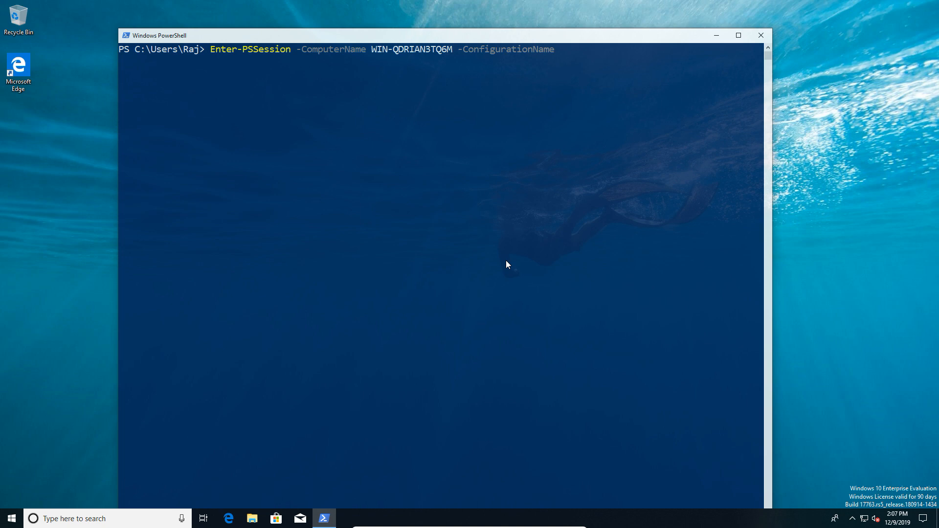
text(Printer)
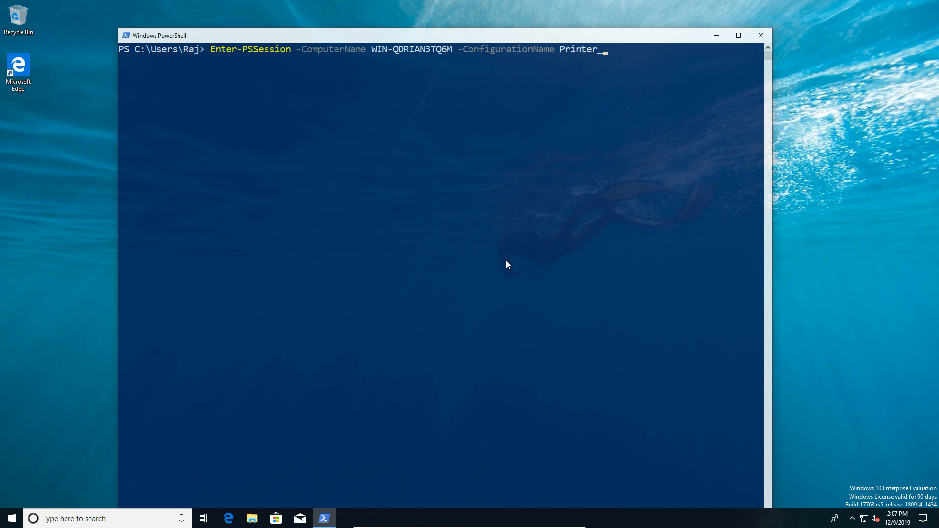
text(_Group)
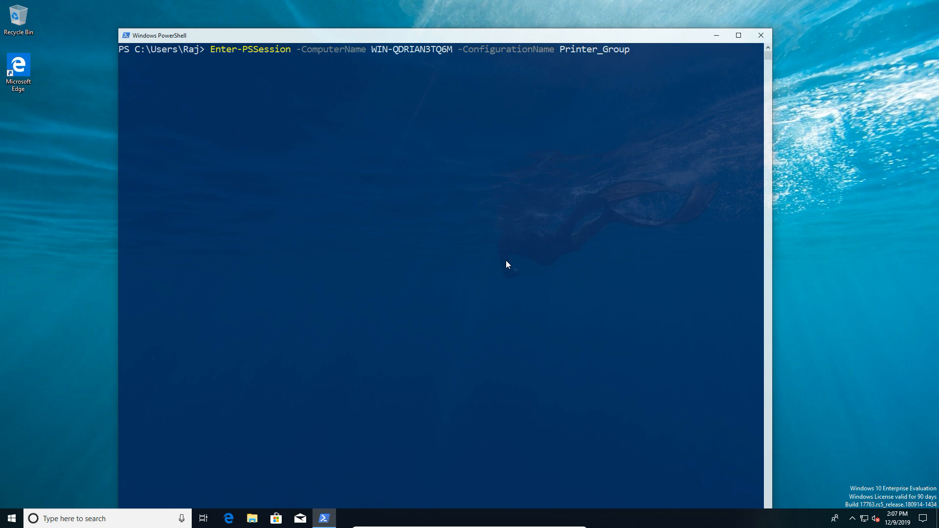
key(Return)
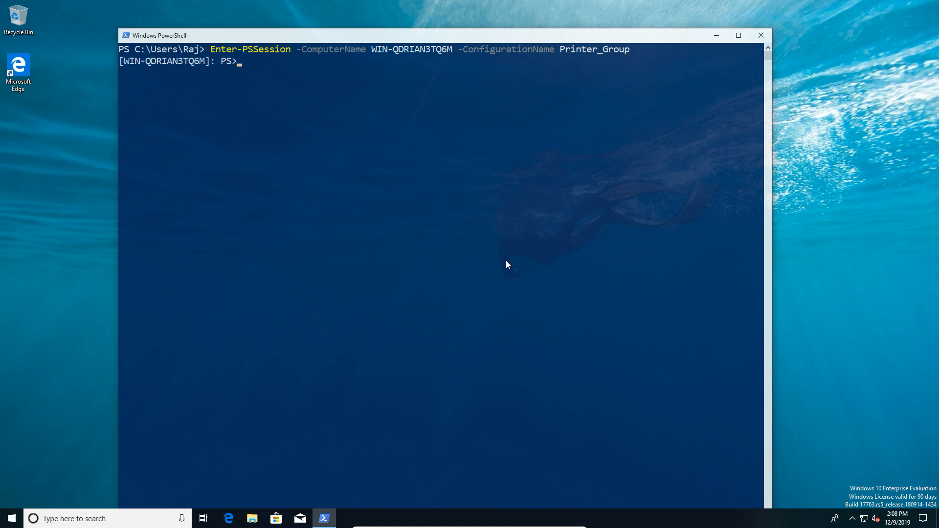
- Run get-command to list the session's allowed commands and select Restart-Service
text(get)
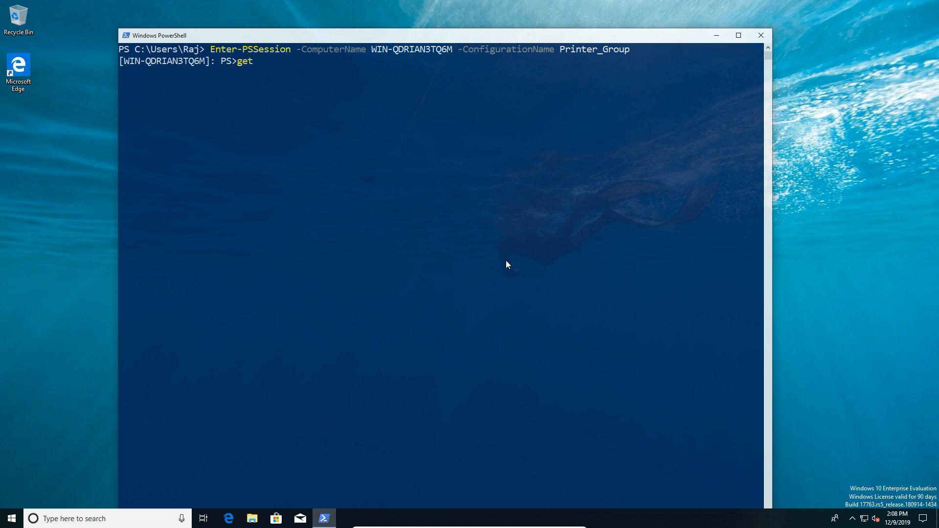
text(-co)
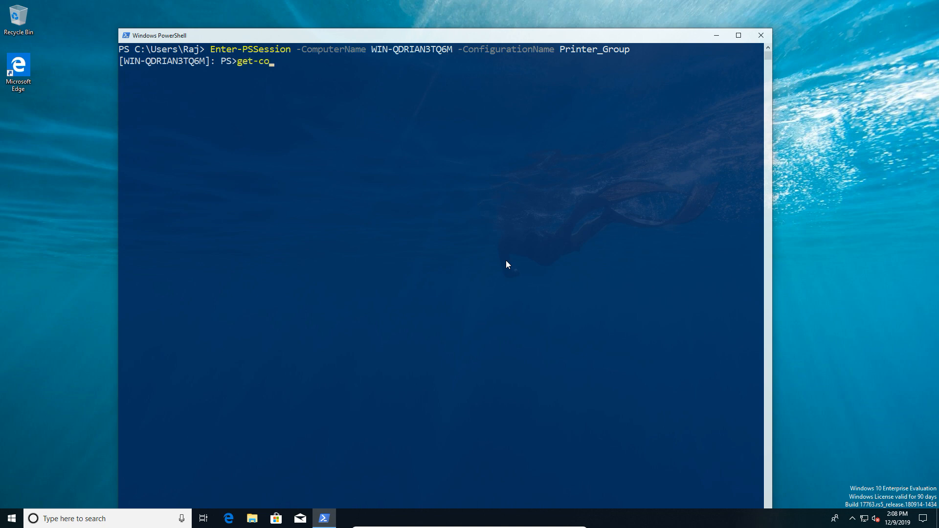
key(Return)
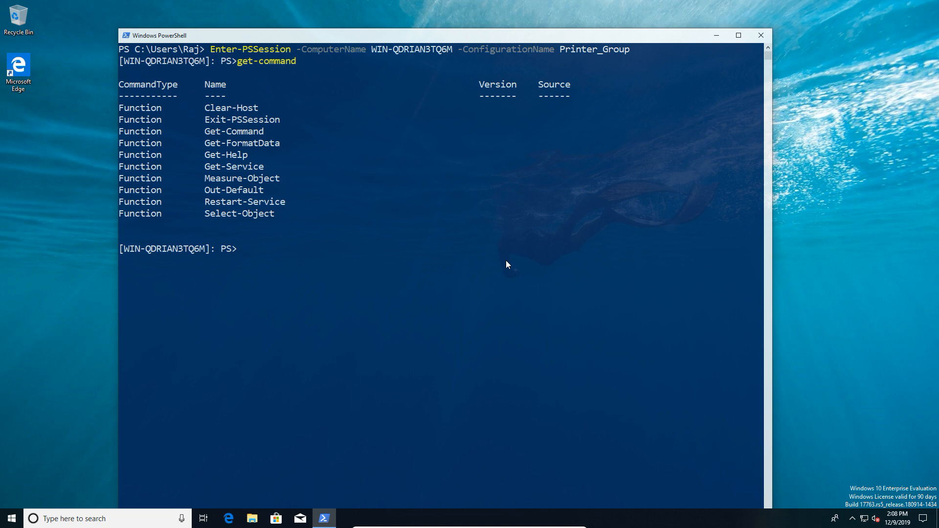
mouse_move(235, 182)
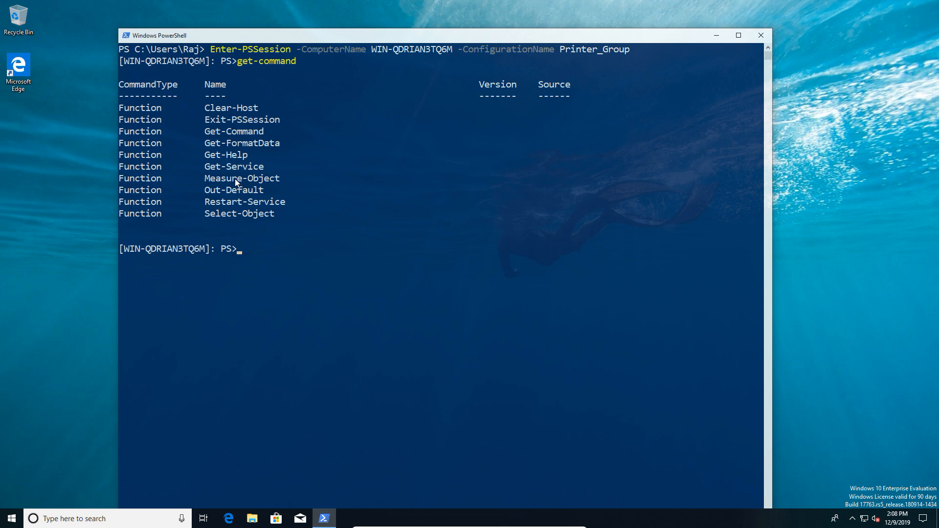
mouse_move(261, 115)
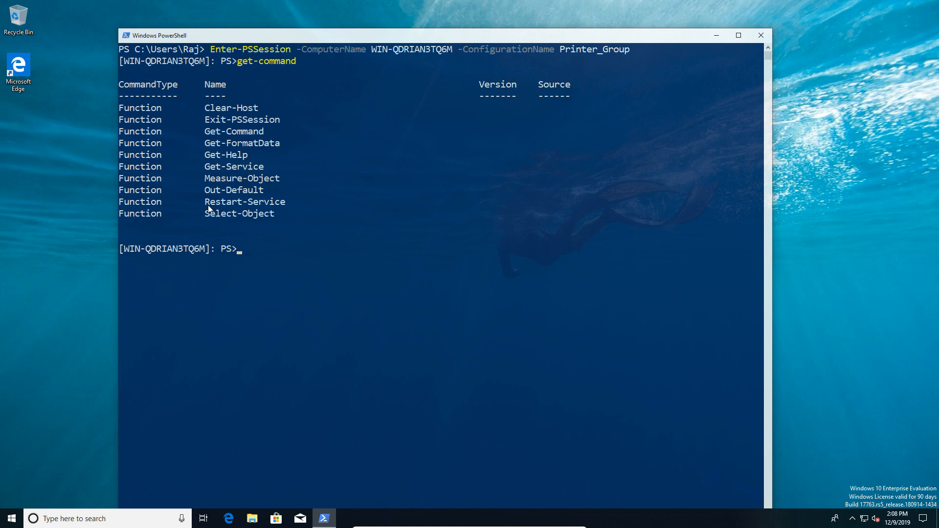
double_click(245, 202)
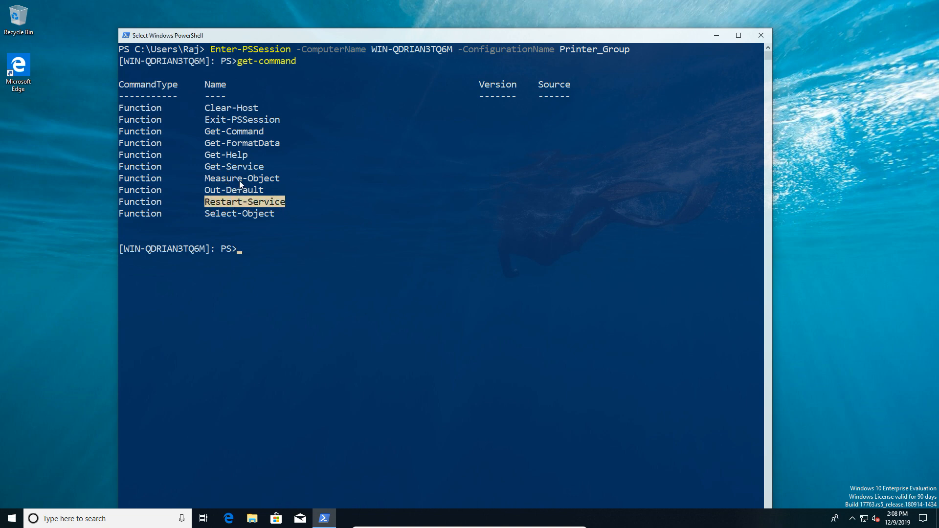
mouse_move(224, 176)
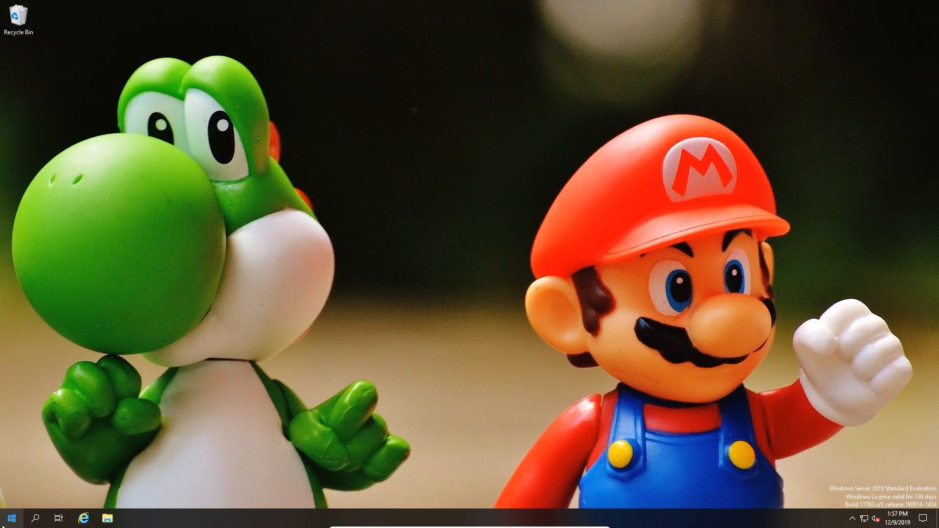
- Launch Windows PowerShell as Administrator from its Start tile
right_click(233, 243)
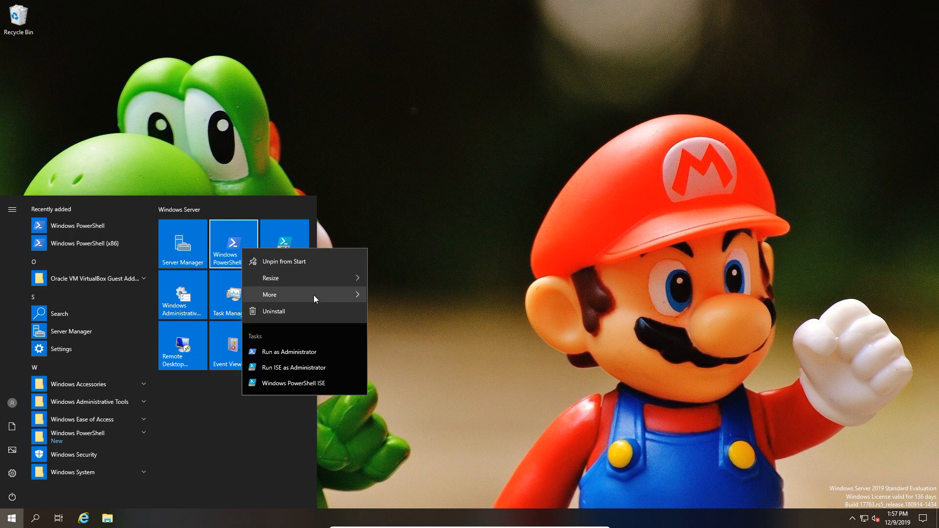
click(290, 352)
text(New-PSSessionConfigurationFile -Path 'C:\Program Files\WindowsPowerShell\Printer_Group_conf.pssc')
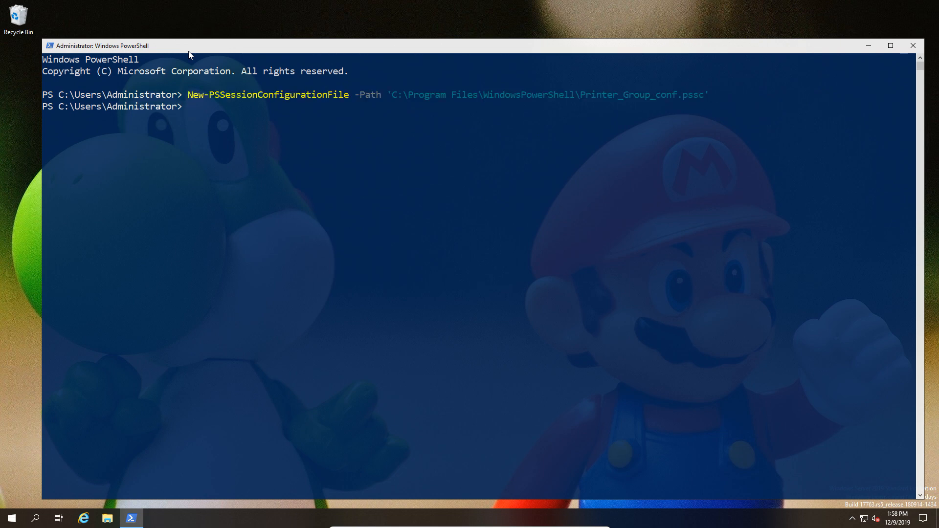
mouse_move(491, 113)
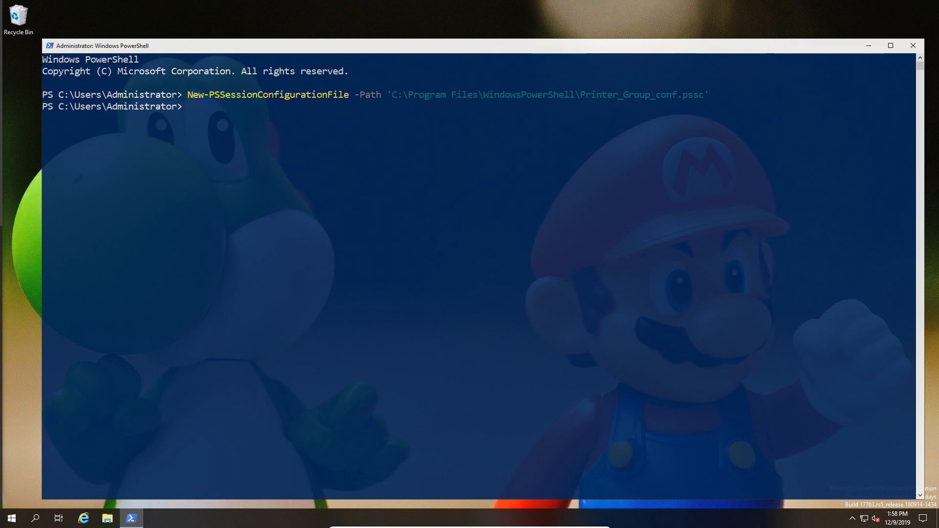
mouse_move(265, 41)
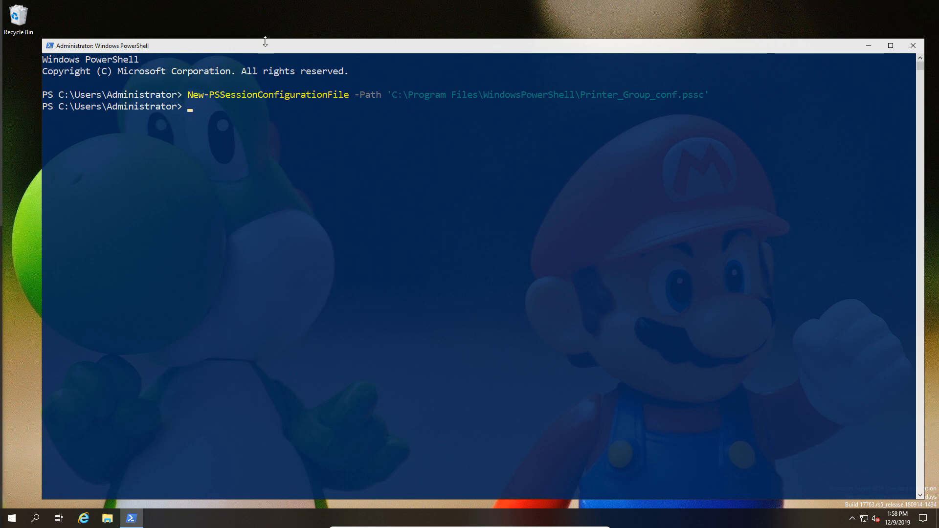
- Open Printer_Group_conf.pssc in Notepad and change the author to John
text(notepad 'C:\Program Files\WindowsPowerShell\Printer_Group_conf.pssc')
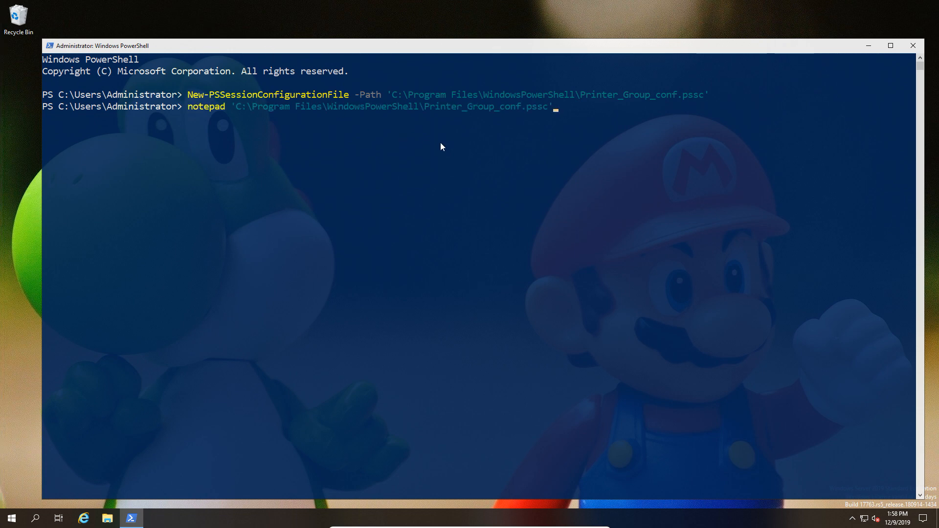
key(Return)
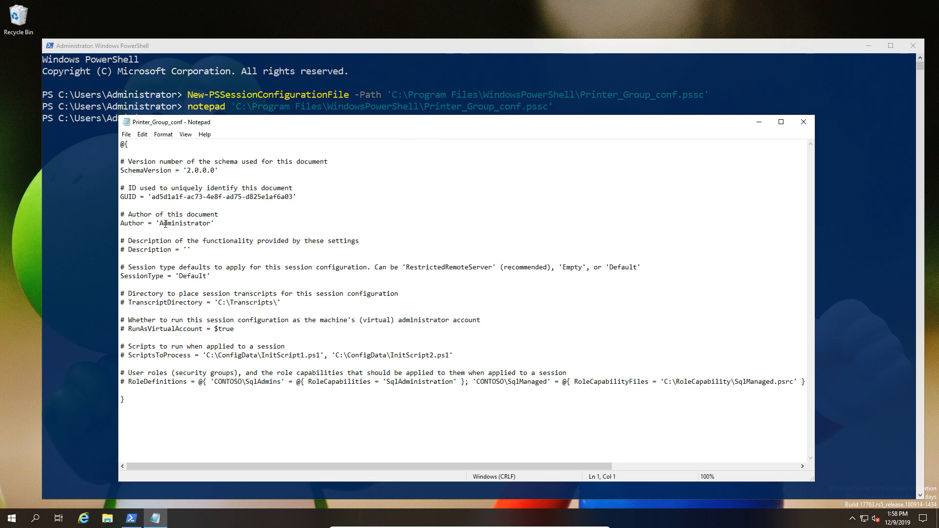
double_click(171, 222)
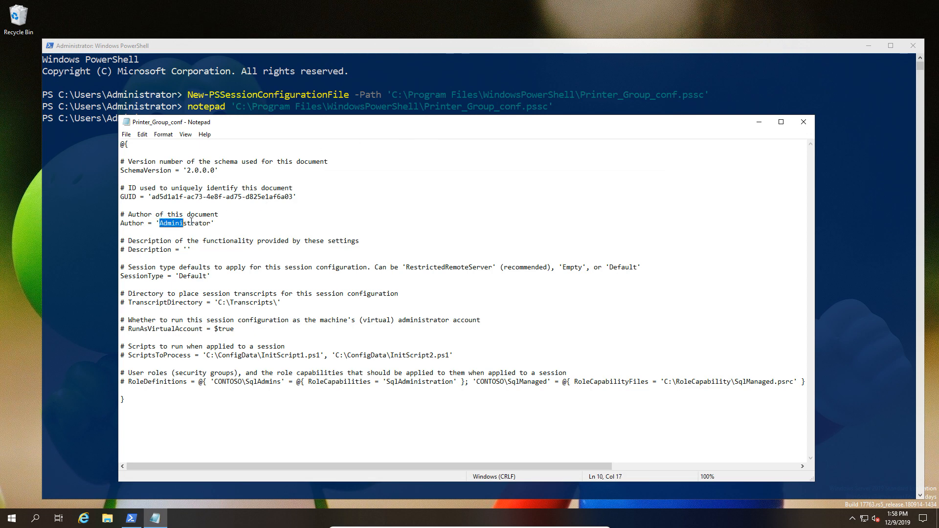
double_click(185, 223)
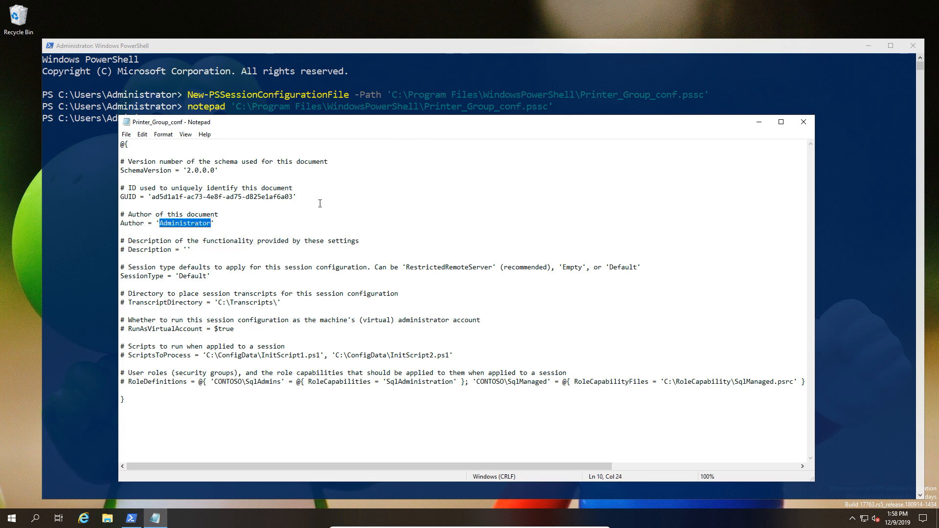
text(John)
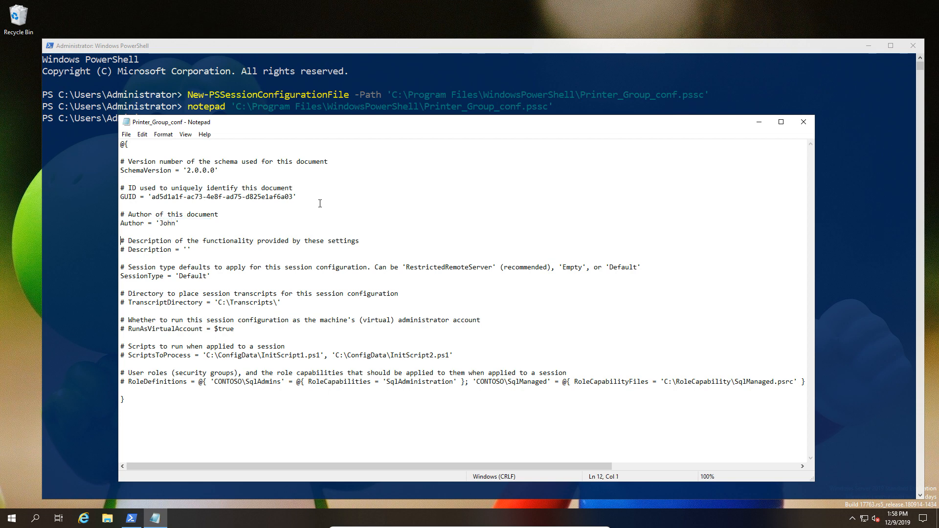
- Set SessionType from Default to RestrictedRemoteServer
click(135, 250)
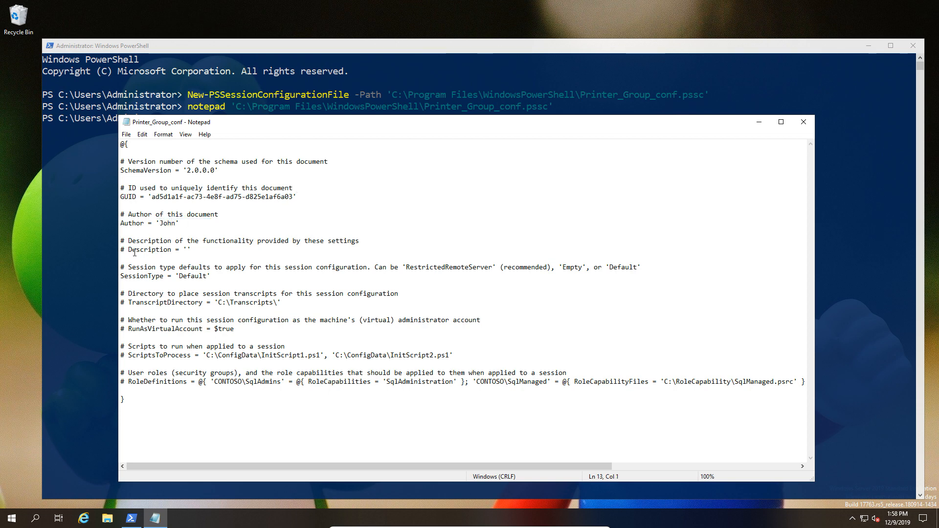
click(125, 250)
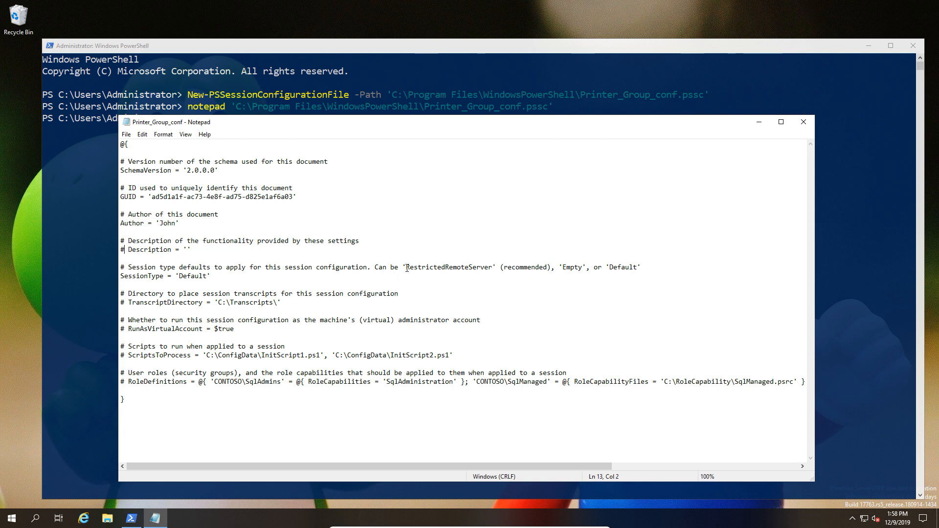
double_click(448, 267)
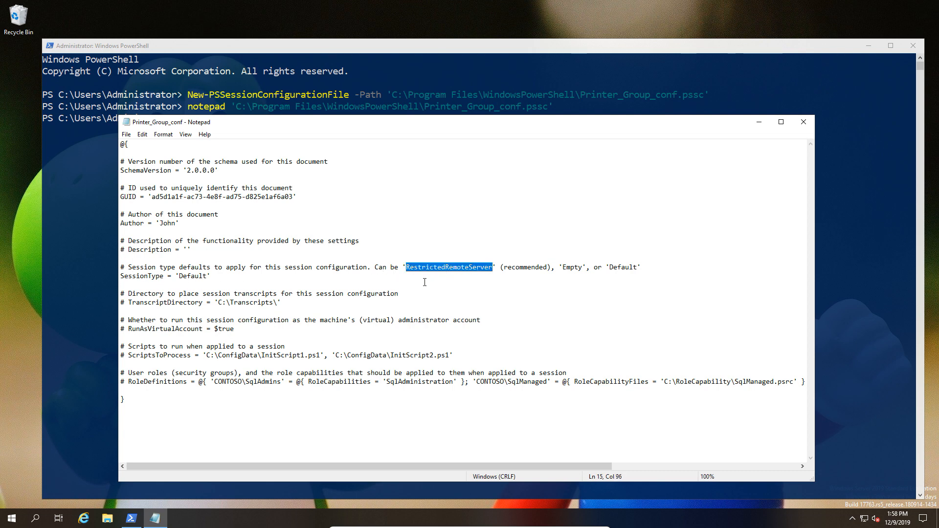
double_click(190, 276)
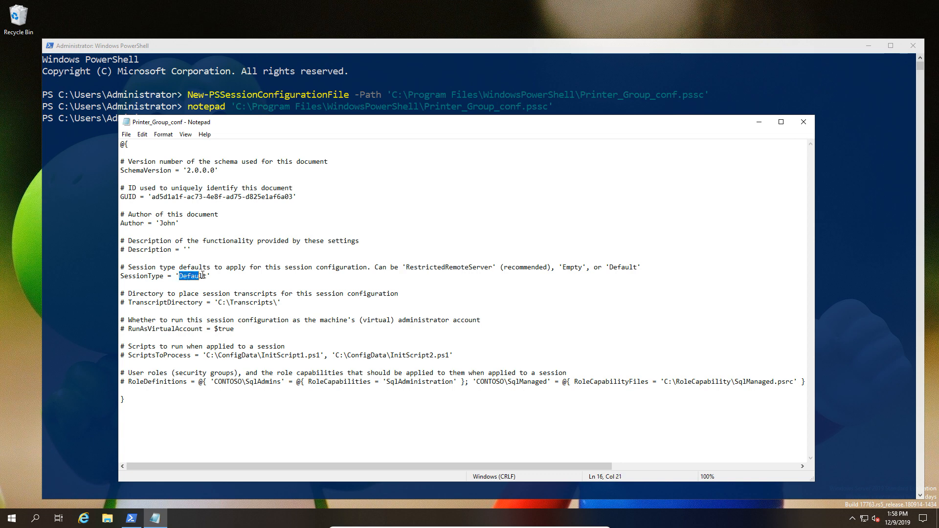
text(RestrictedRemoteServer)
text(RoleDefinitions = @{ 'LAB\IBM_Support' = @{ RoleCapabilities = 'Printer_Group' }})
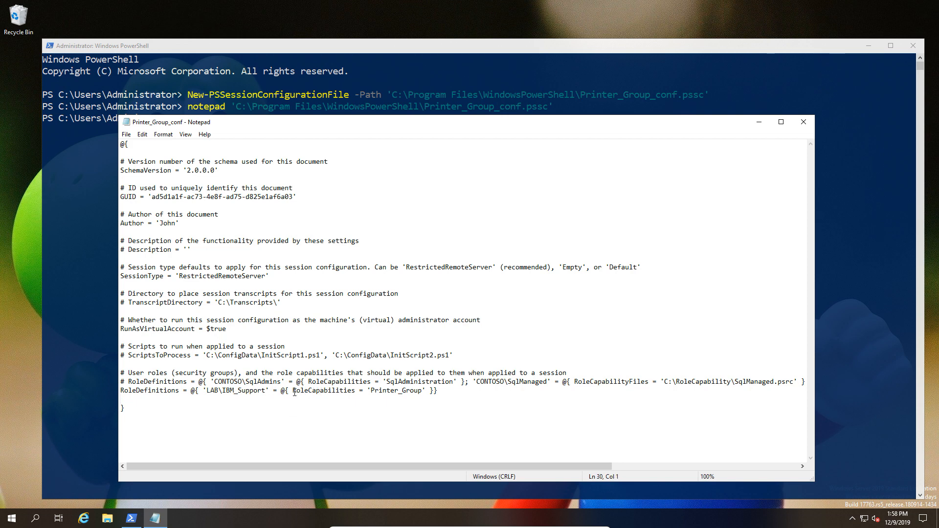
- Enable RunAsVirtualAccount, map LAB\IBM_Support to the Printer_Group role, and close the file
click(304, 382)
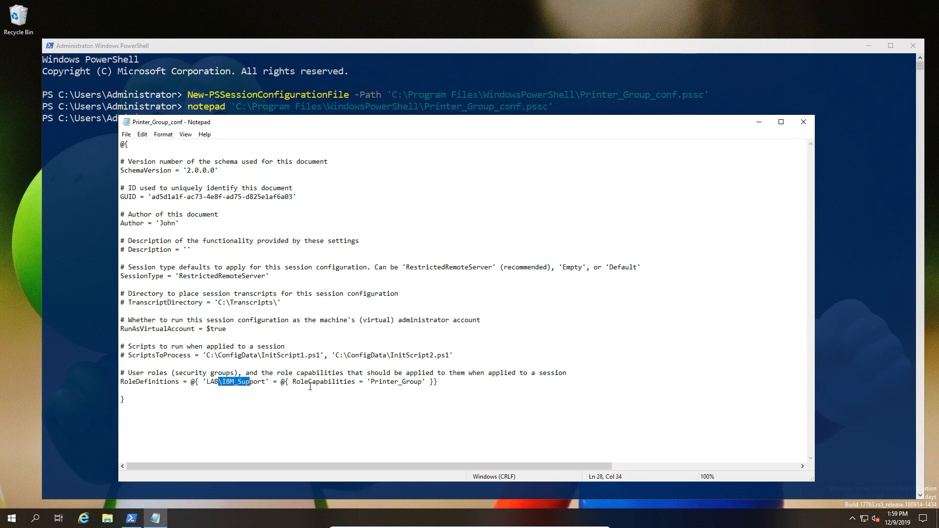
double_click(397, 381)
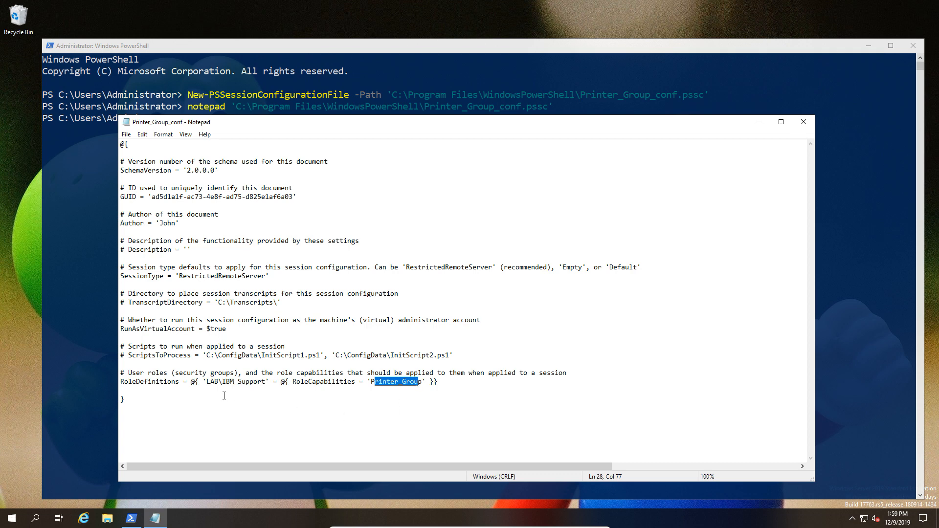
click(186, 398)
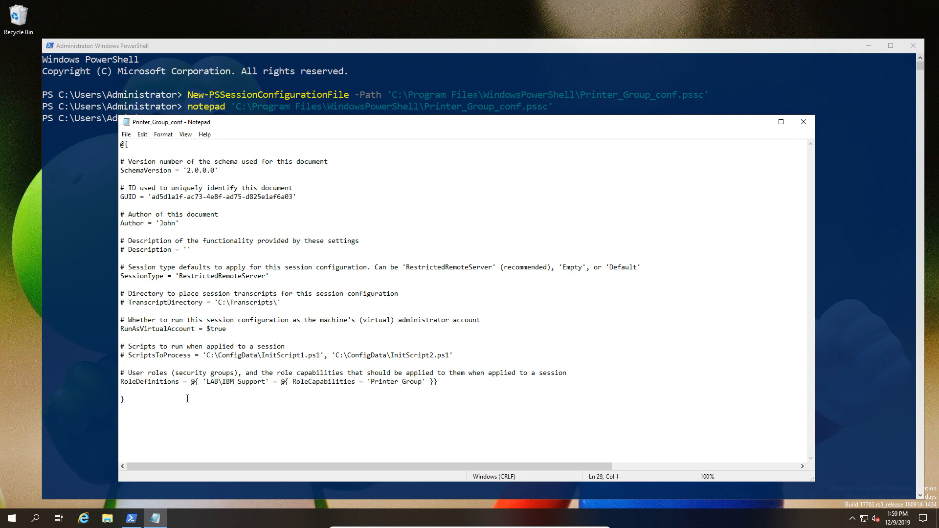
mouse_move(305, 370)
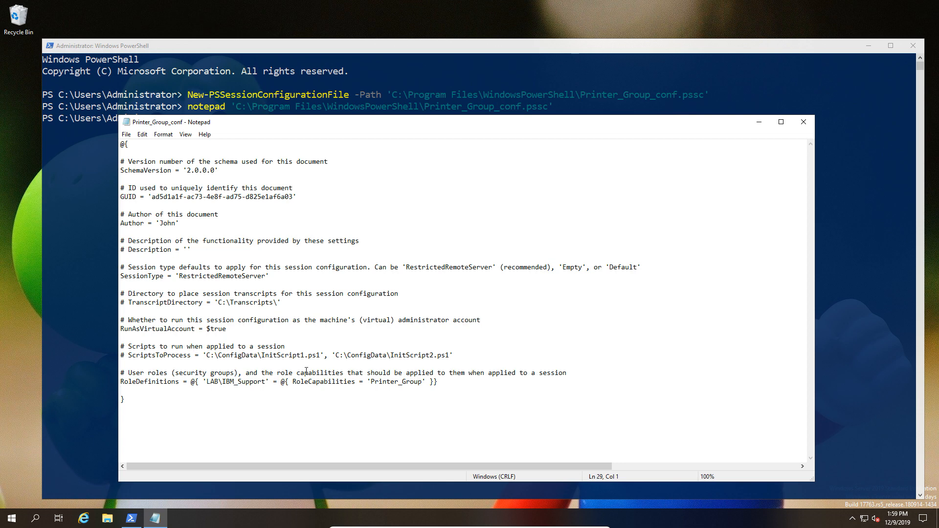
click(803, 122)
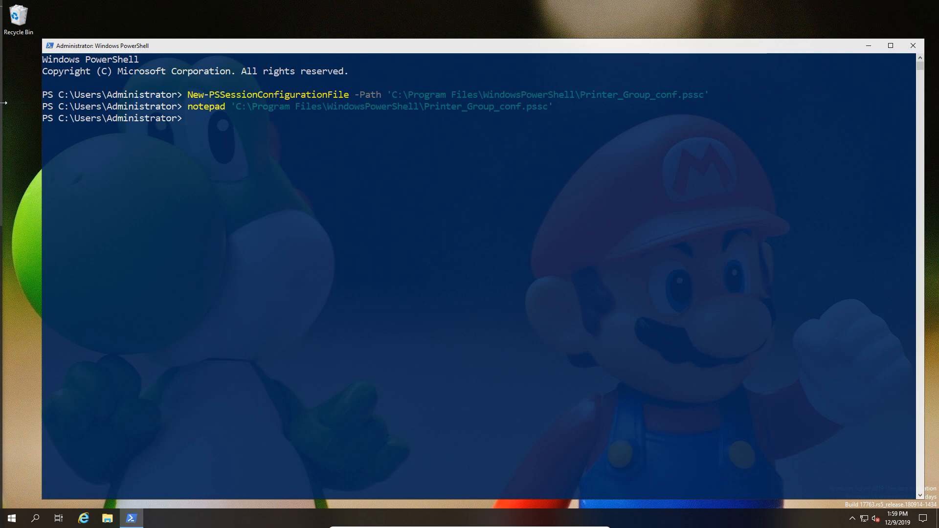
- Create Modules\JEA\RoleCapabilities and generate Printer_Group.psrc inside it
text(New-Item -Path 'C:\Program Files\WindowsPowerShell\Modules\JEA\RoleCapabilities' -ItemType Directory)
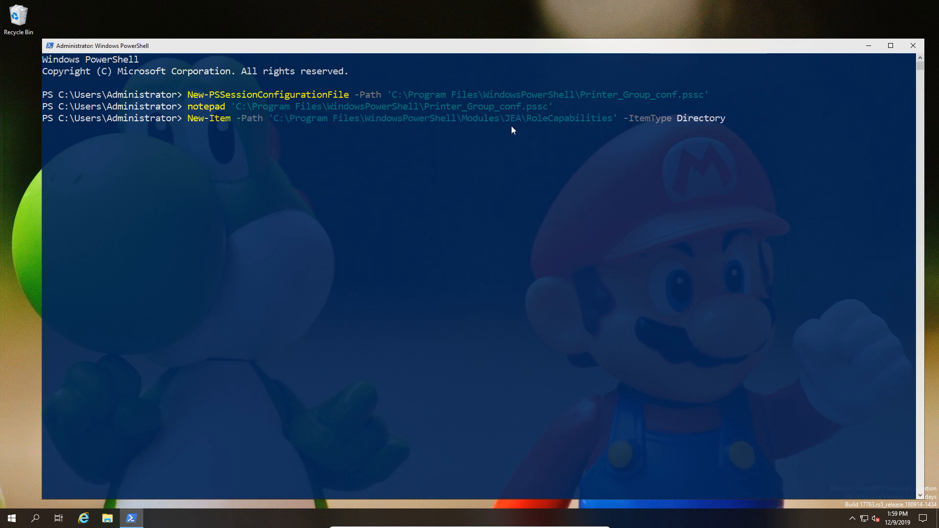
mouse_move(599, 198)
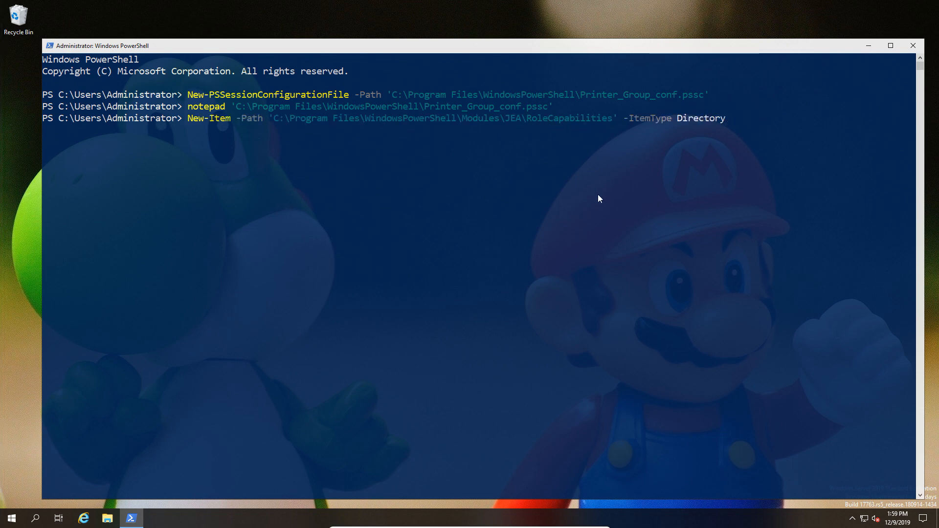
key(Return)
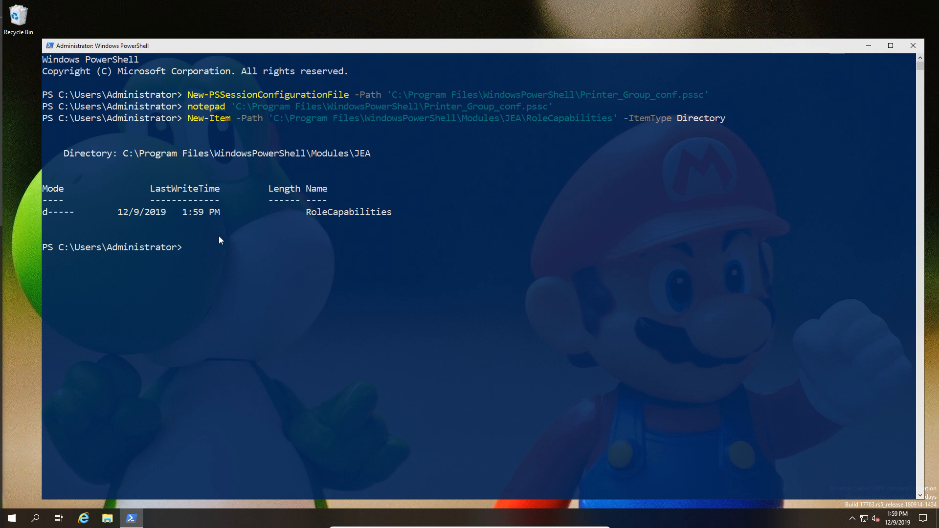
text(New-PSRoleCapabilityFile -Path 'C:\Program Files\WindowsPowerShell\Modules\JEA\RoleCapabilities\Printer_Group.psrc')
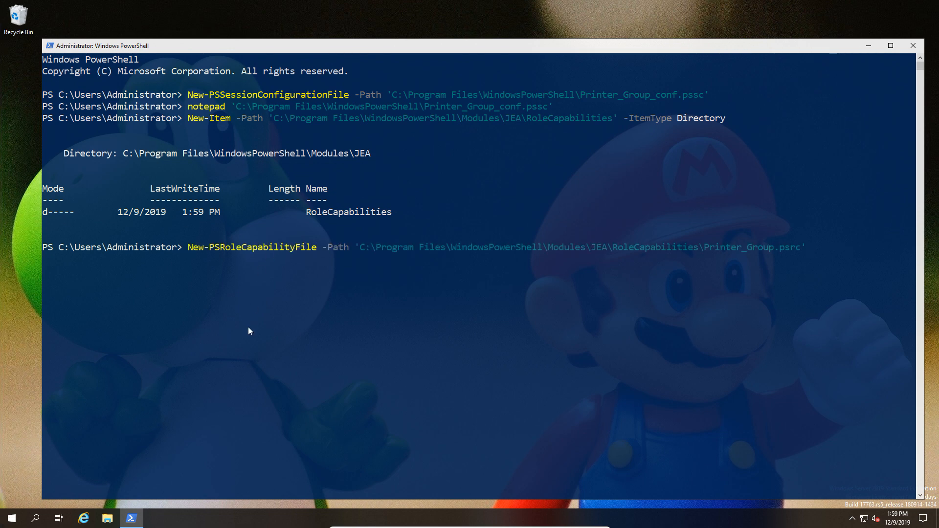
mouse_move(713, 260)
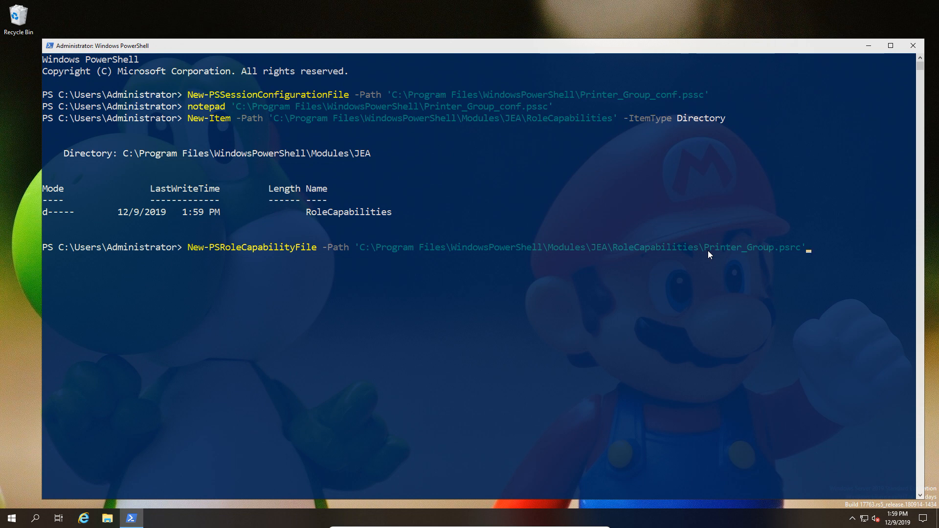
mouse_move(773, 254)
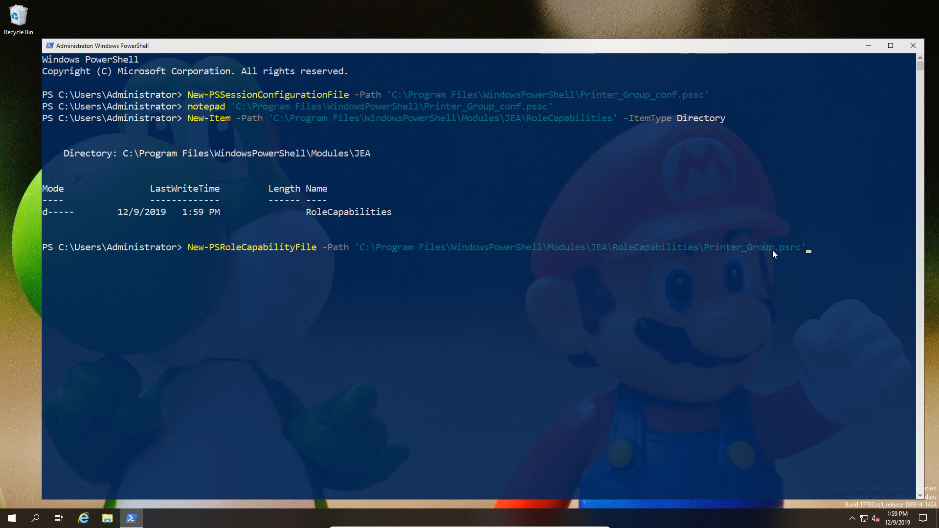
key(Return)
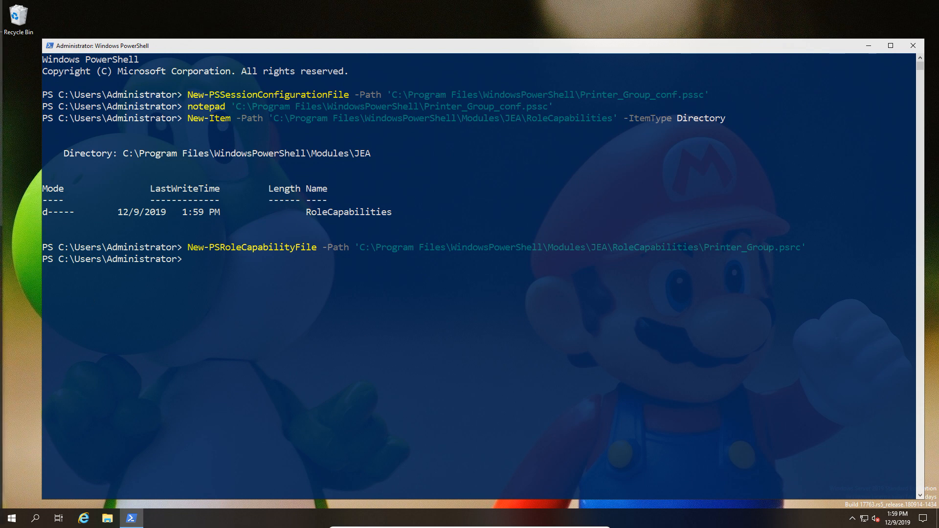
text(notepad 'C:\Program Files\WindowsPowerShell\Modules\JEA\RoleCapabilities\Printer_Group.psrc')
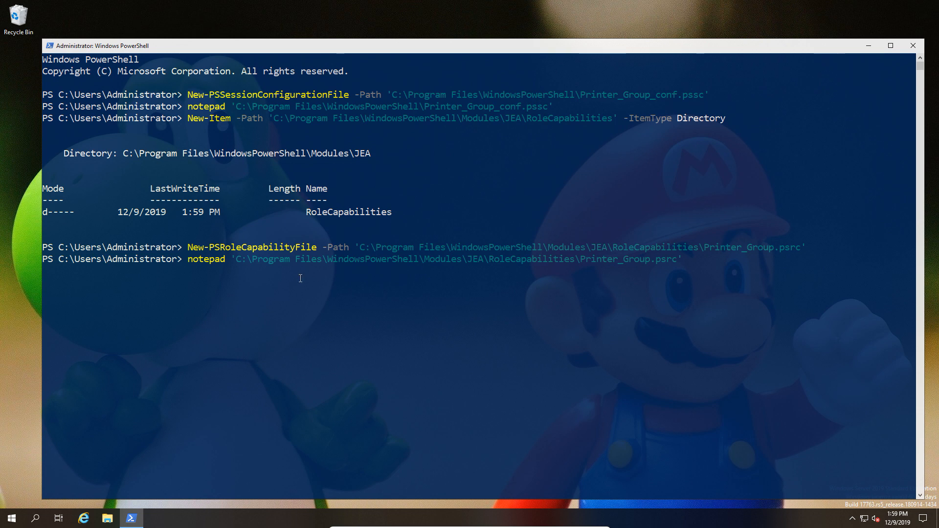
- Open Printer_Group.psrc and set company to 'Lab Example' and author to John
key(Return)
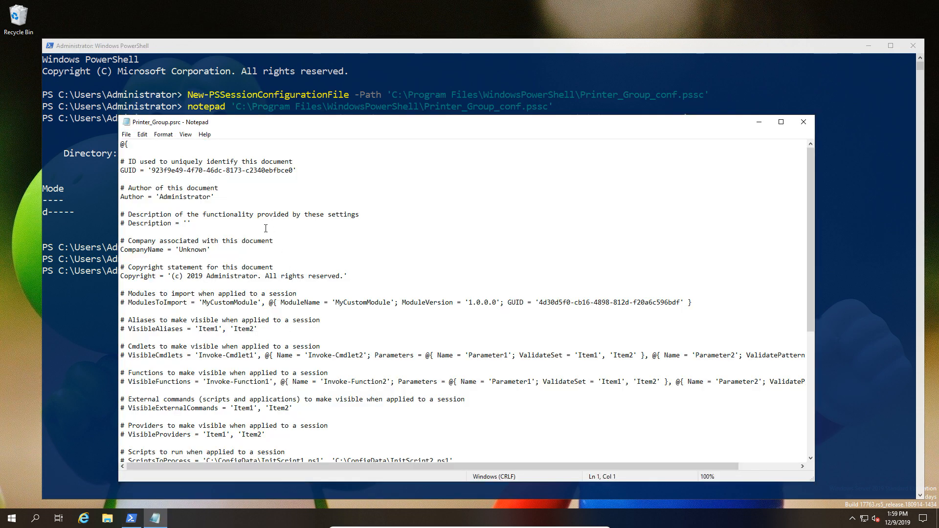
mouse_move(229, 267)
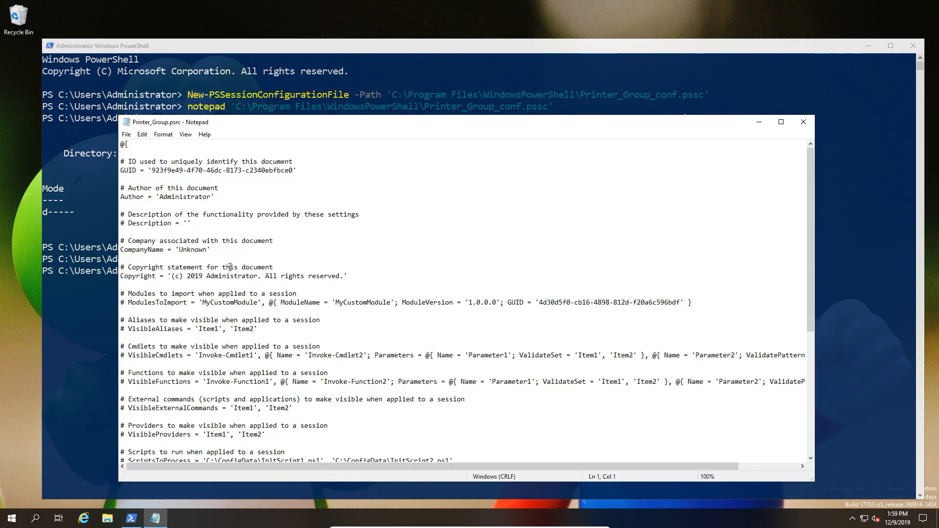
double_click(190, 250)
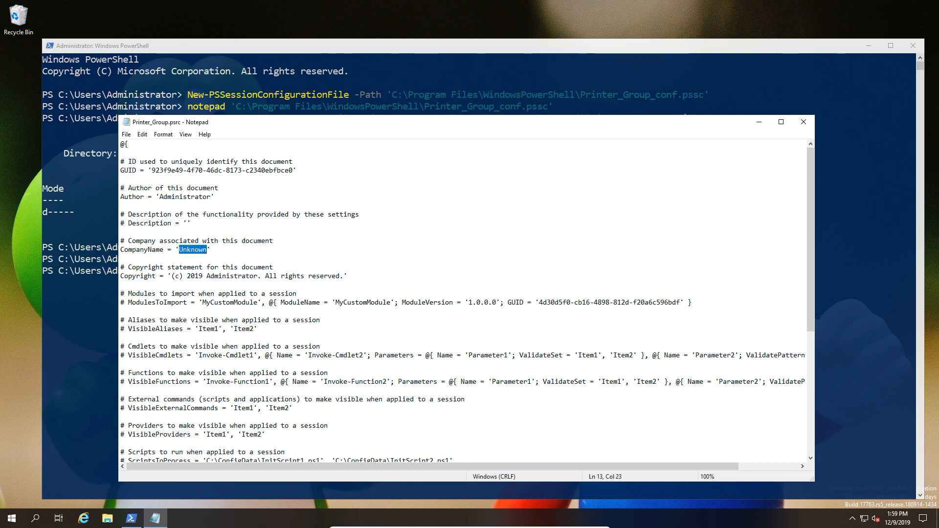
text(Lab Ex)
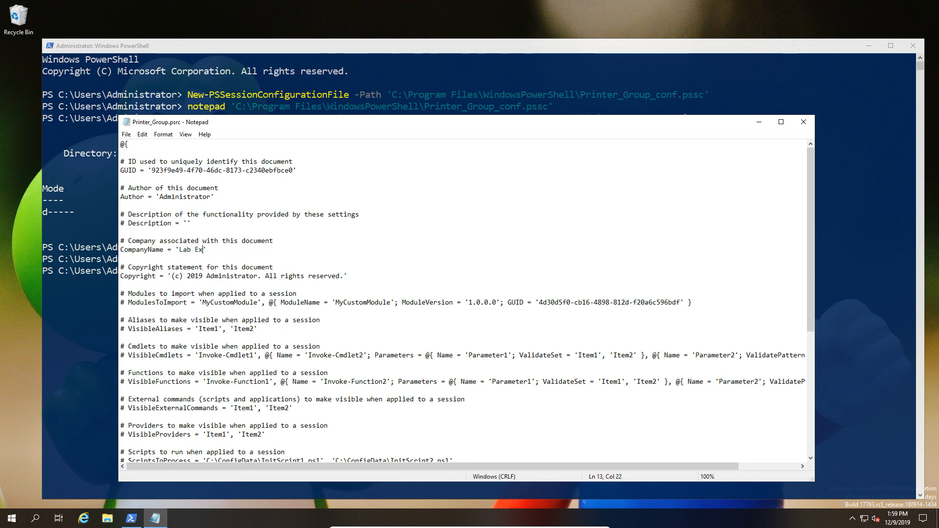
text(ample)
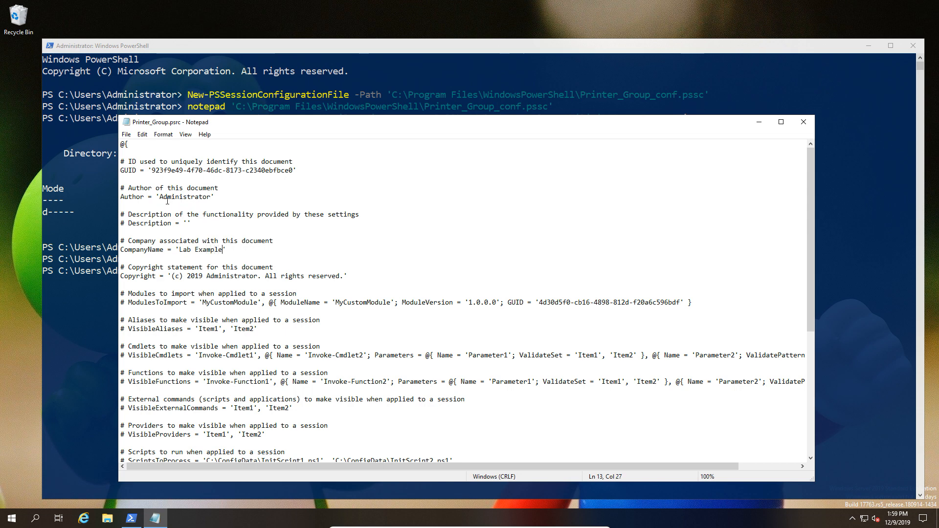
double_click(184, 197)
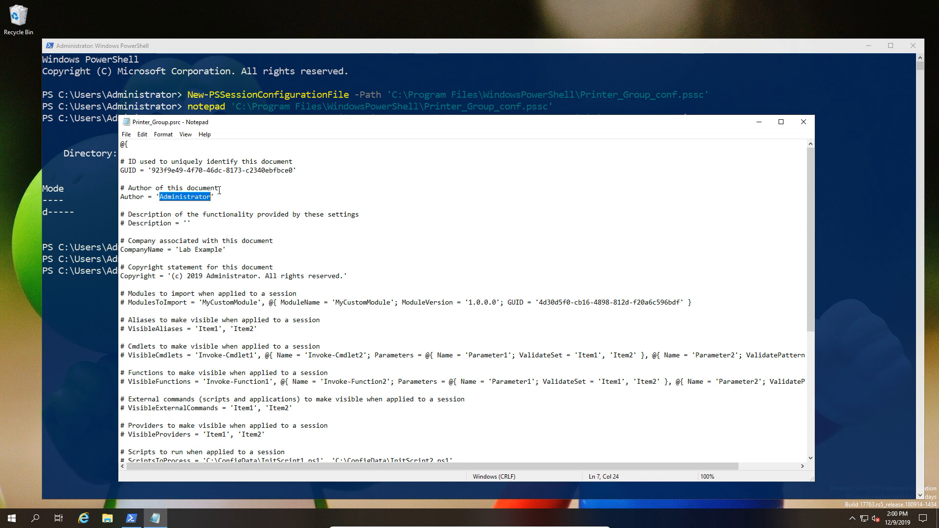
text(John)
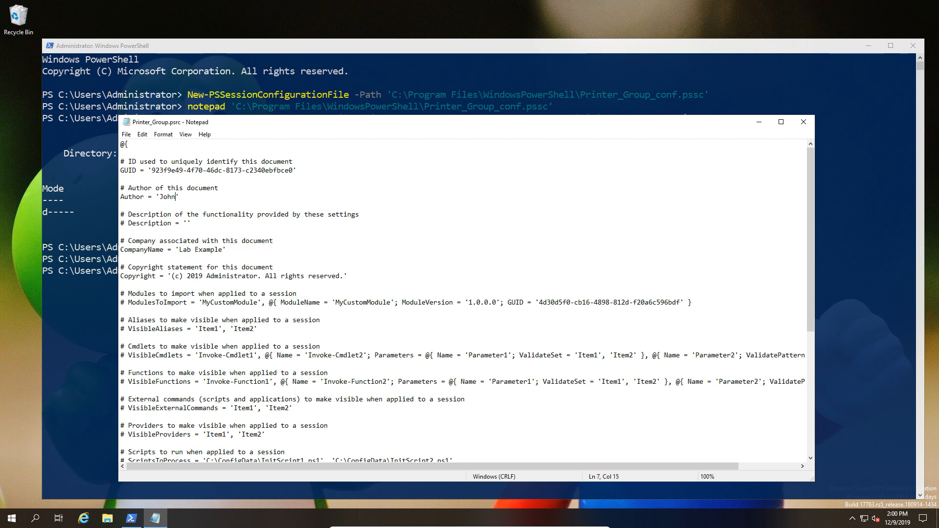
mouse_move(310, 309)
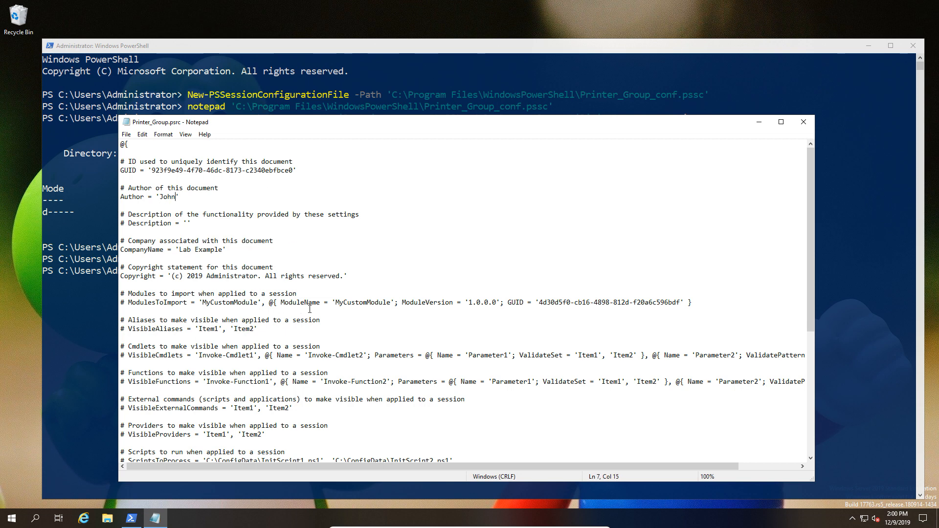
- Expose Restart-Service for Spooler, Get-Service, and whoami.exe, then close the file
scroll(down, 3)
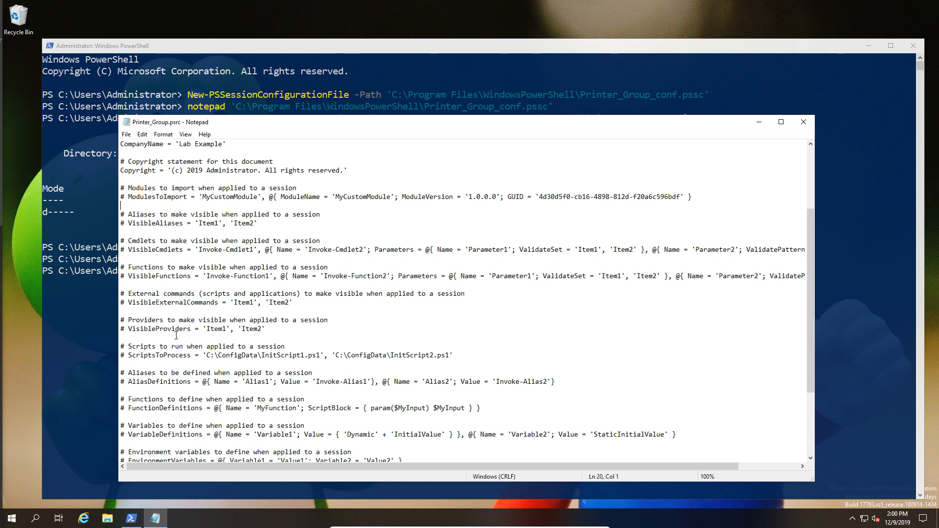
mouse_move(154, 256)
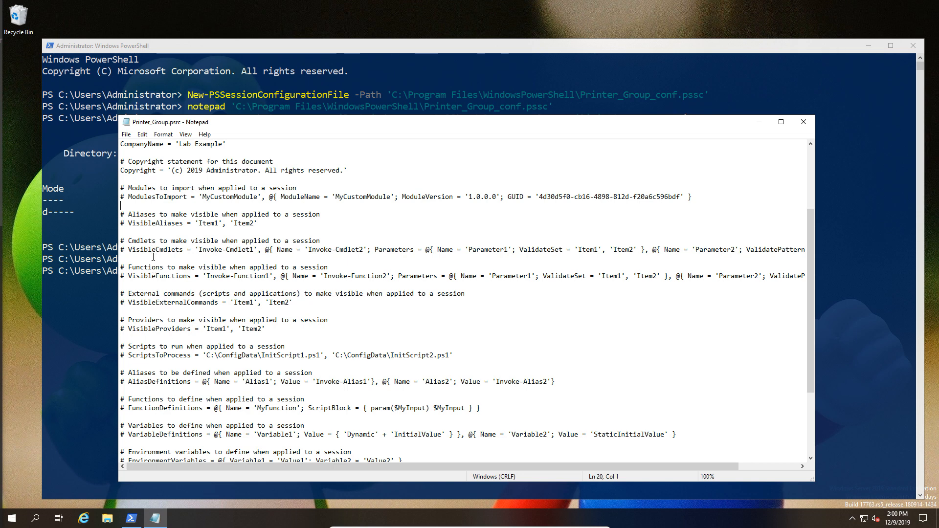
scroll(down, 3)
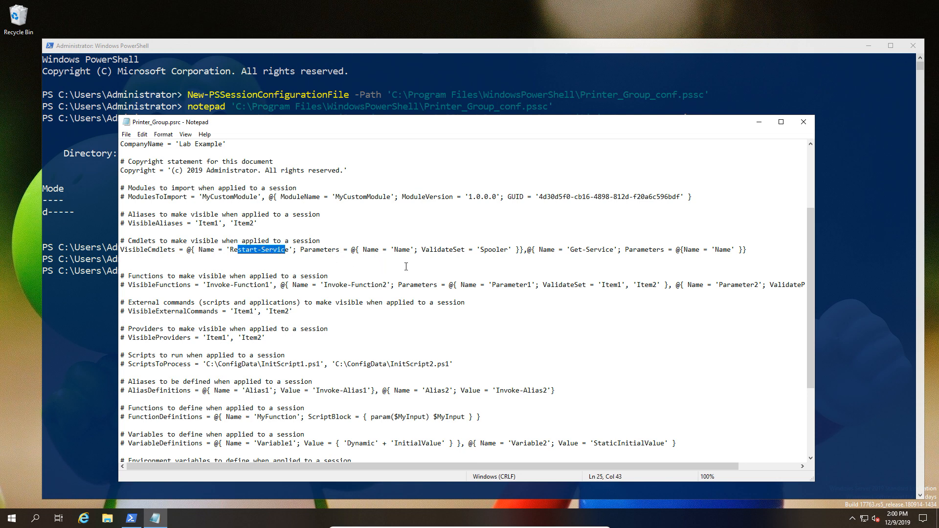
double_click(591, 250)
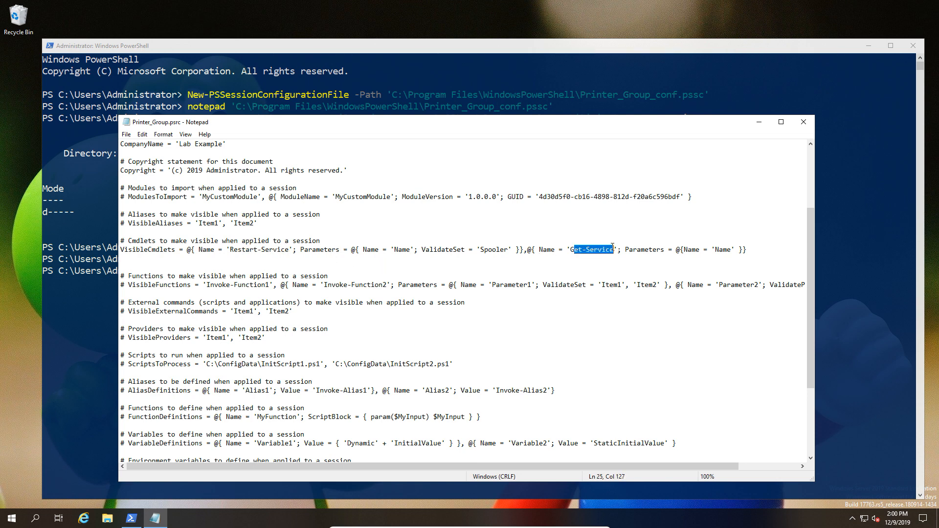
click(160, 259)
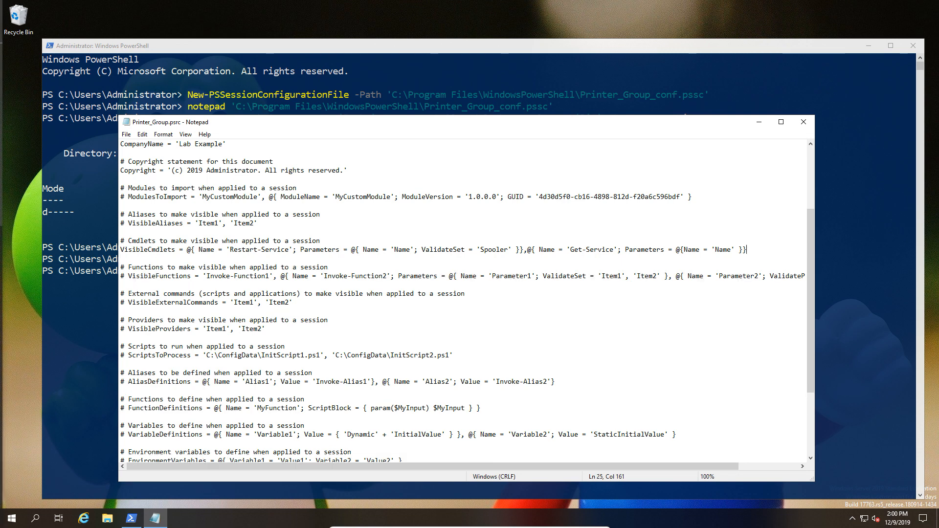
mouse_move(183, 320)
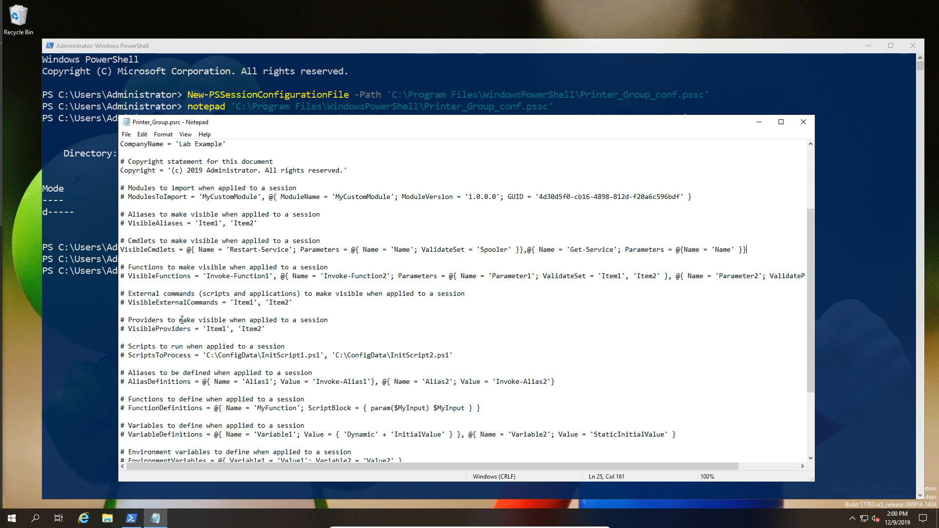
mouse_move(204, 333)
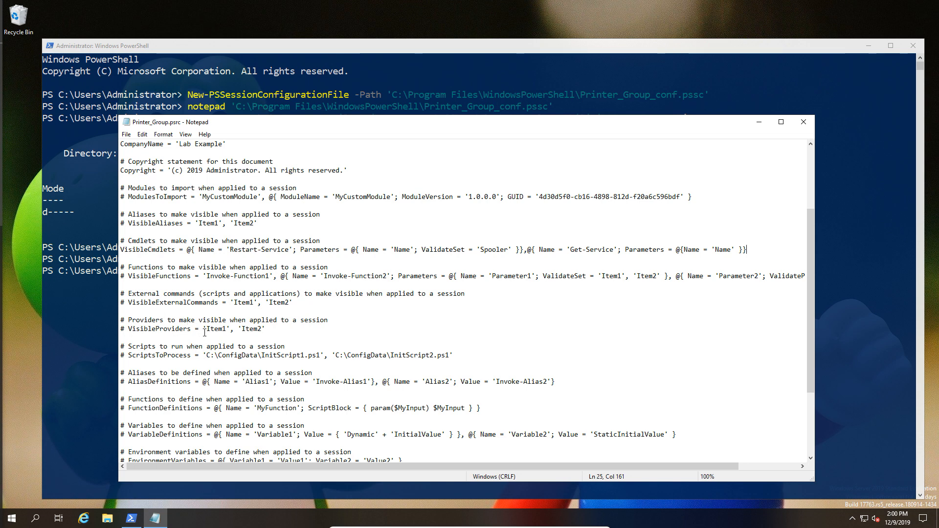
click(301, 307)
text(VisibleExternalCommands = 'C:\Windows\System32\whoami.exe')
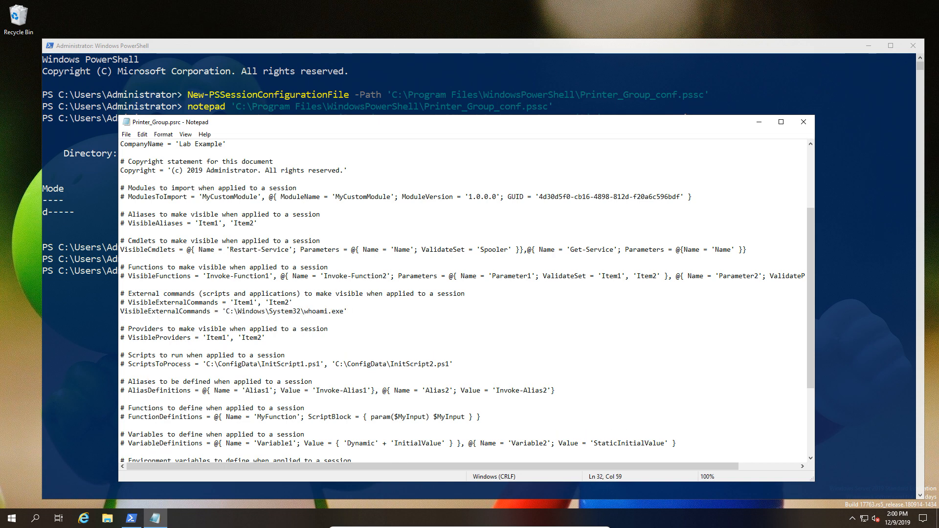
double_click(283, 312)
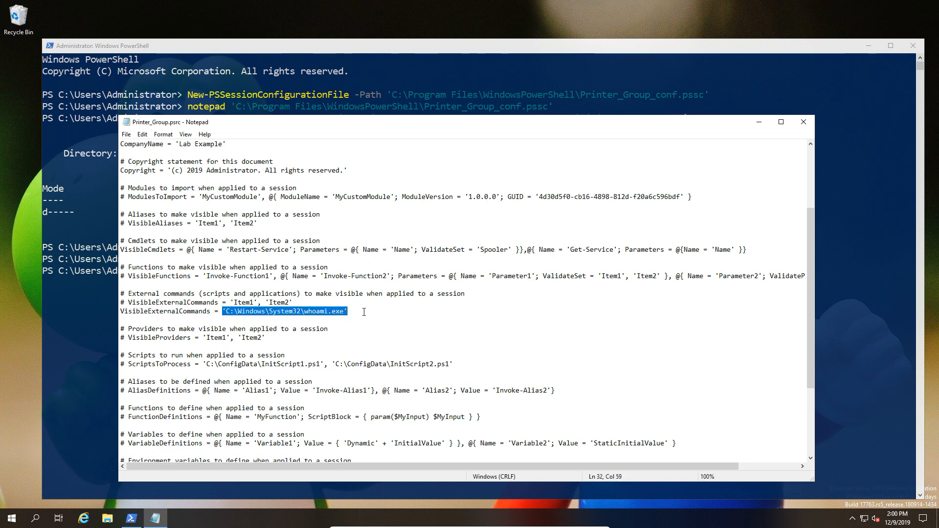
scroll(down, 3)
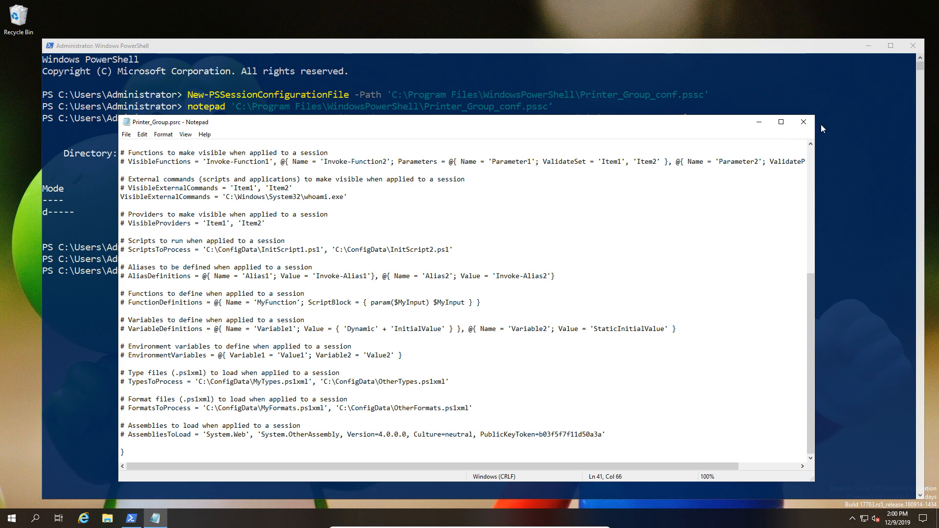
click(803, 122)
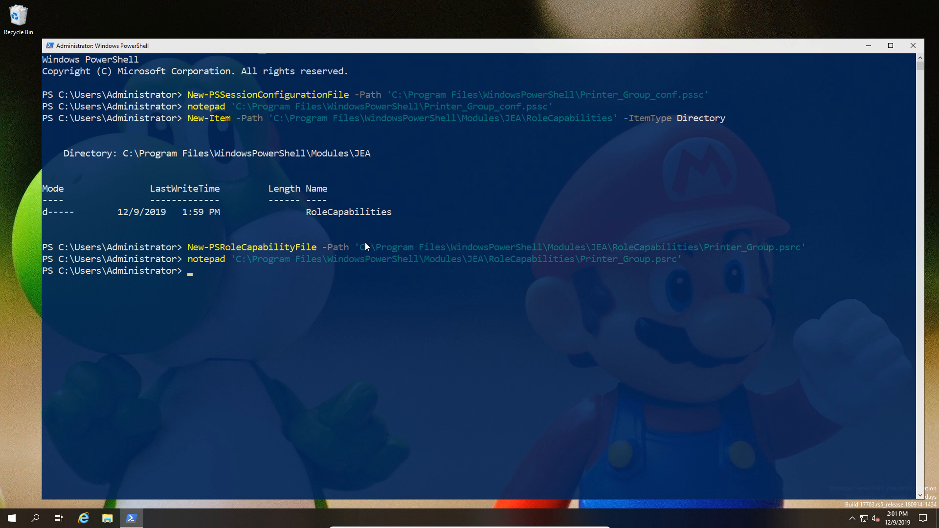
- Register Printer_Group from Printer_Group_conf.pssc and restart the WinRM service
text(Register-PSSessionConfiguration -Name Printer_Group -Path 'C:\Program Files\WindowsPowerShell\Printer_Group_conf.pssc')
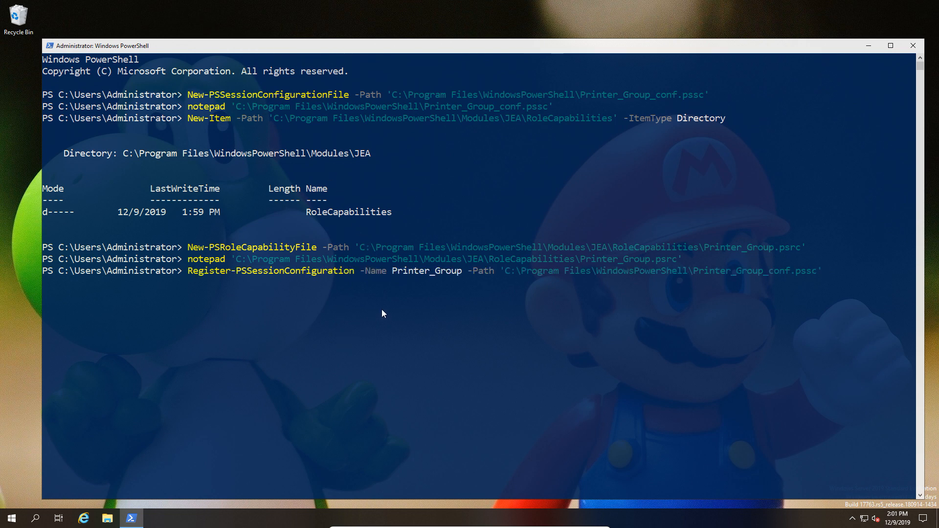
mouse_move(398, 278)
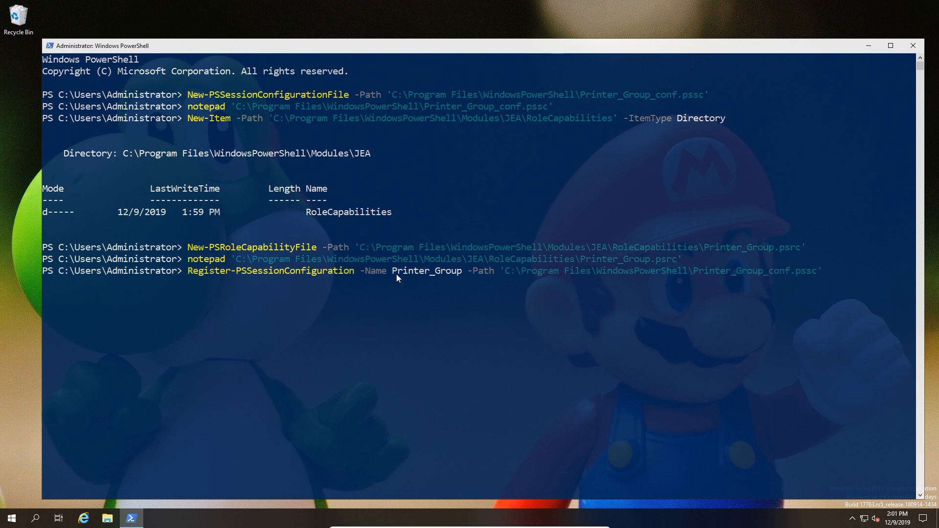
mouse_move(474, 284)
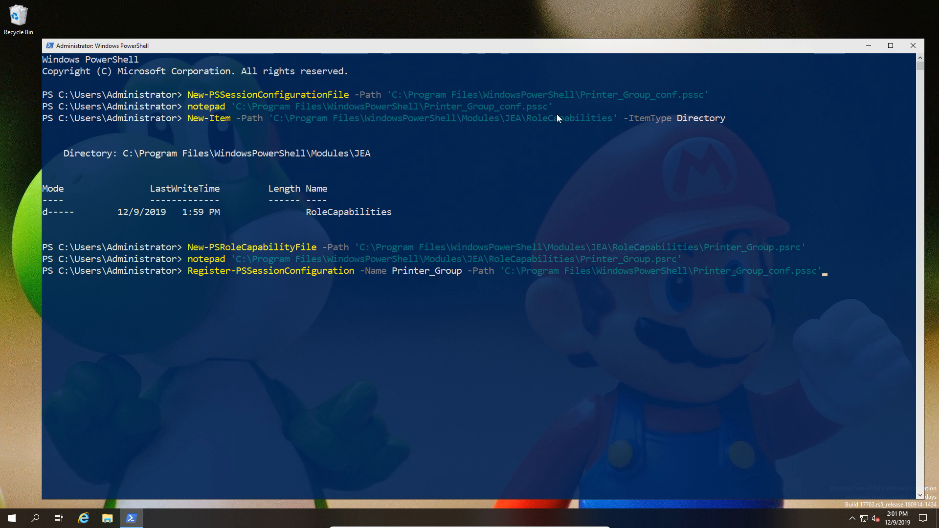
mouse_move(645, 226)
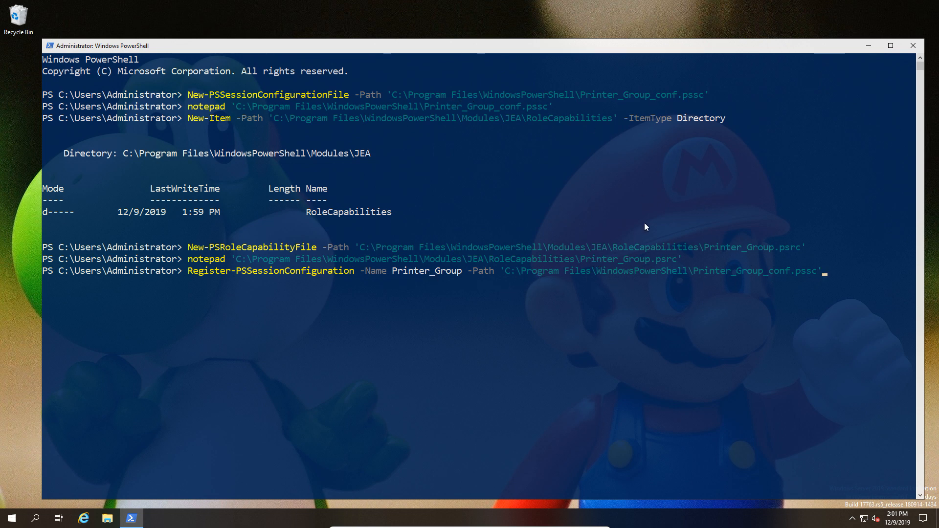
mouse_move(525, 136)
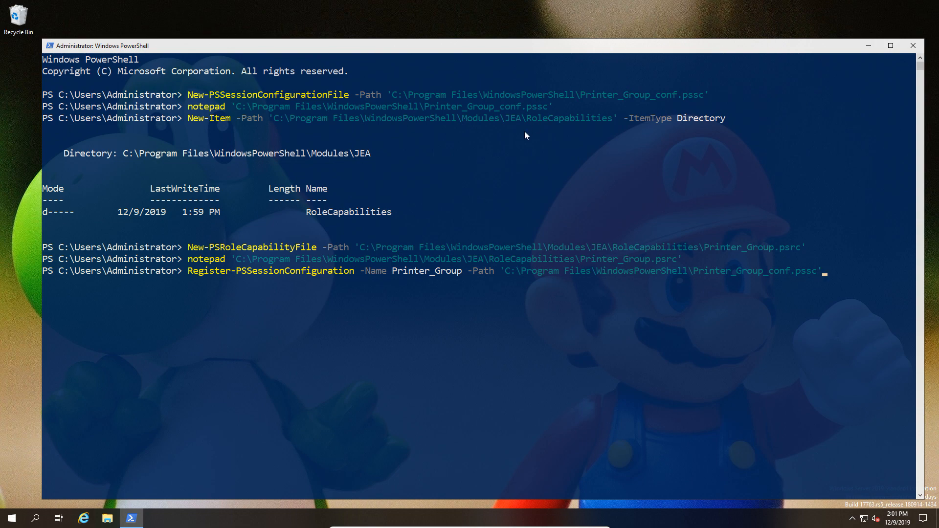
key(Return)
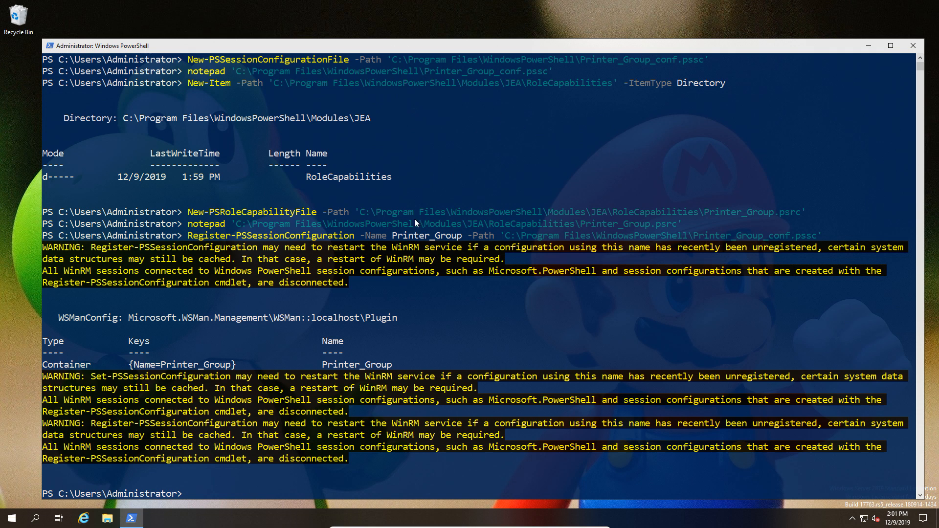
mouse_move(263, 368)
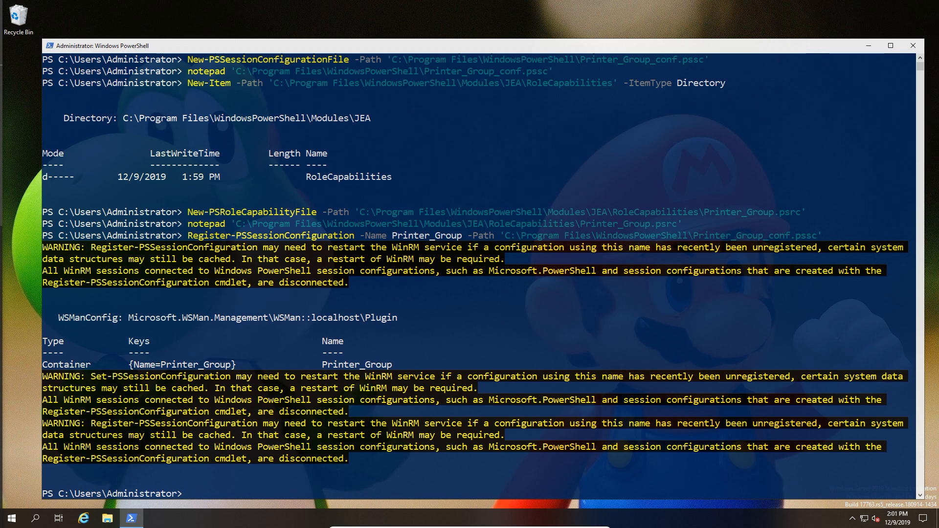
text(Restart-Service WinRM)
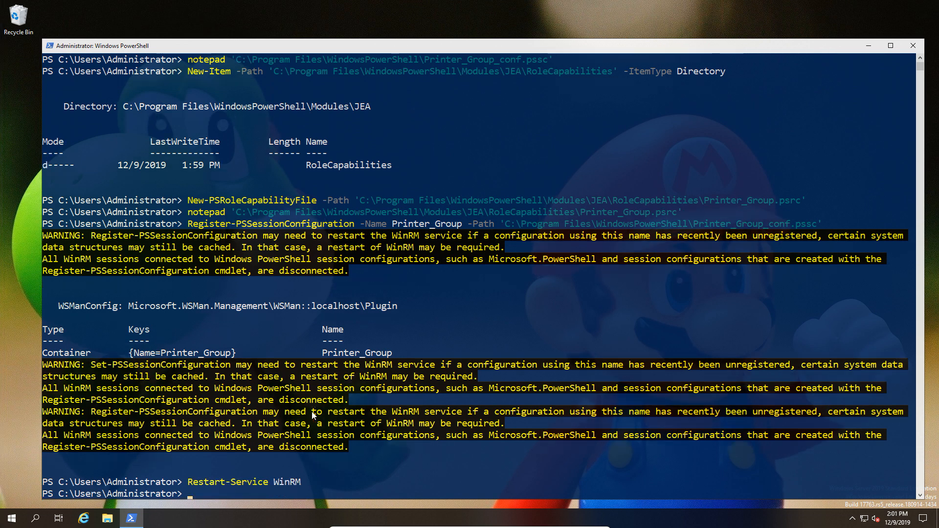
mouse_move(171, 436)
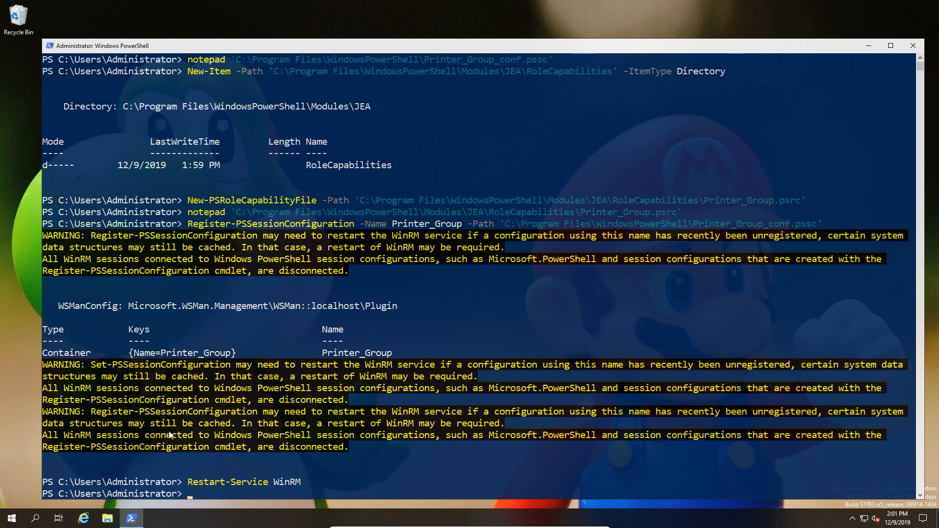
mouse_move(31, 477)
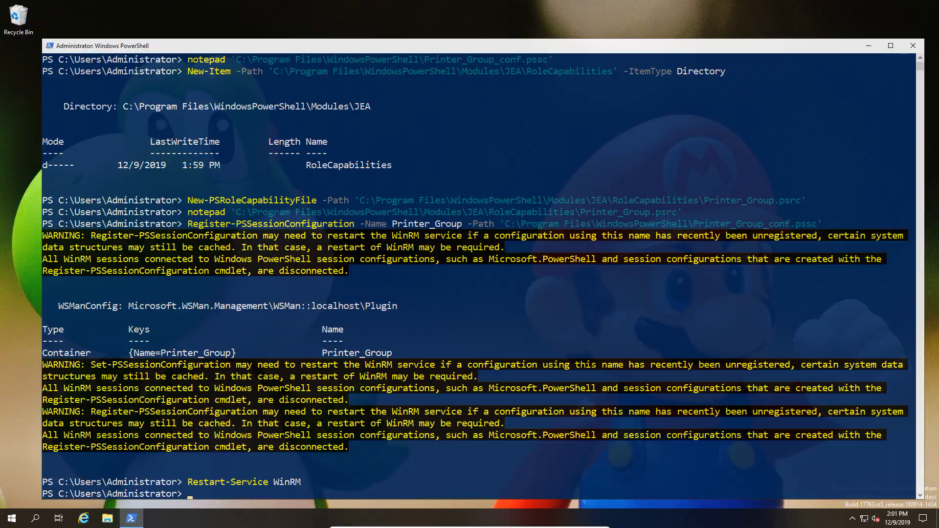
click(10, 518)
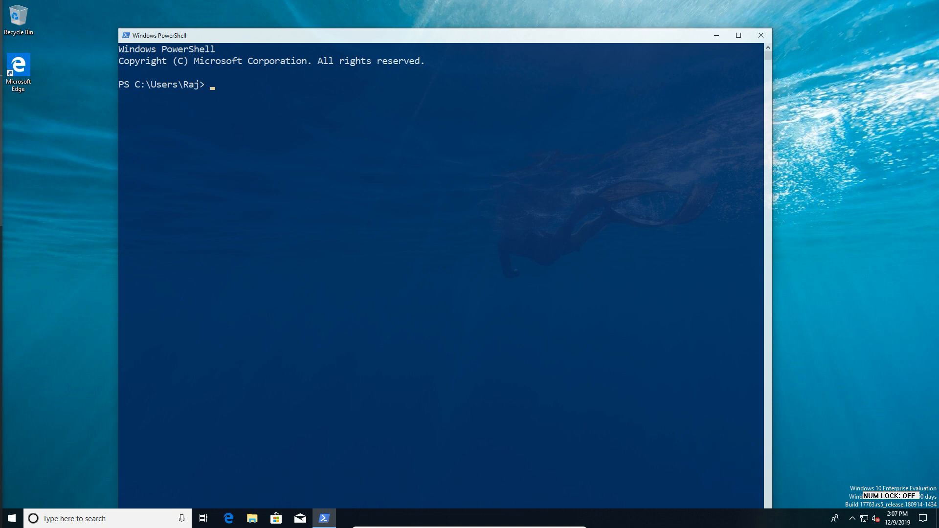
- Attempt a plain Enter-PSSession to WIN-QDRIAN3TQ6M, get denied, and clear the screen
text(Enter-PSSession -ComputerName WIN-QDRIAN3TQ6M)
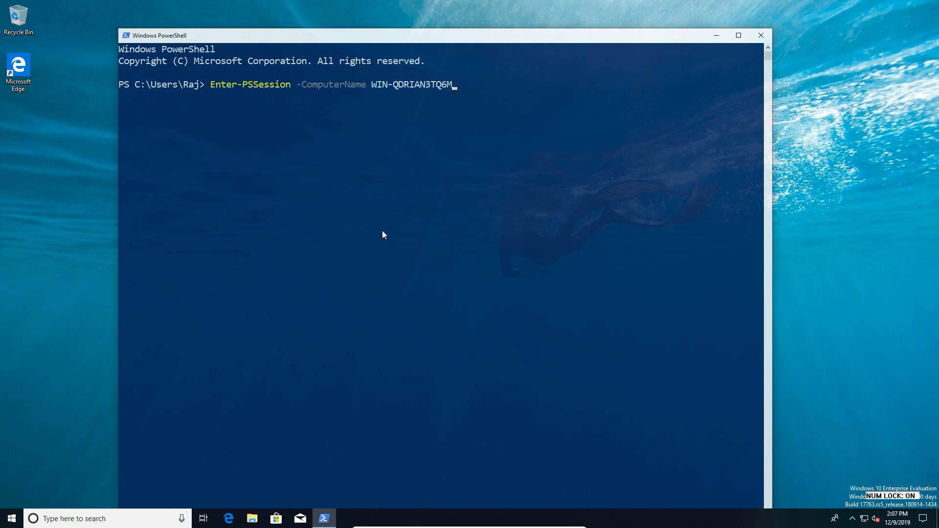
key(Return)
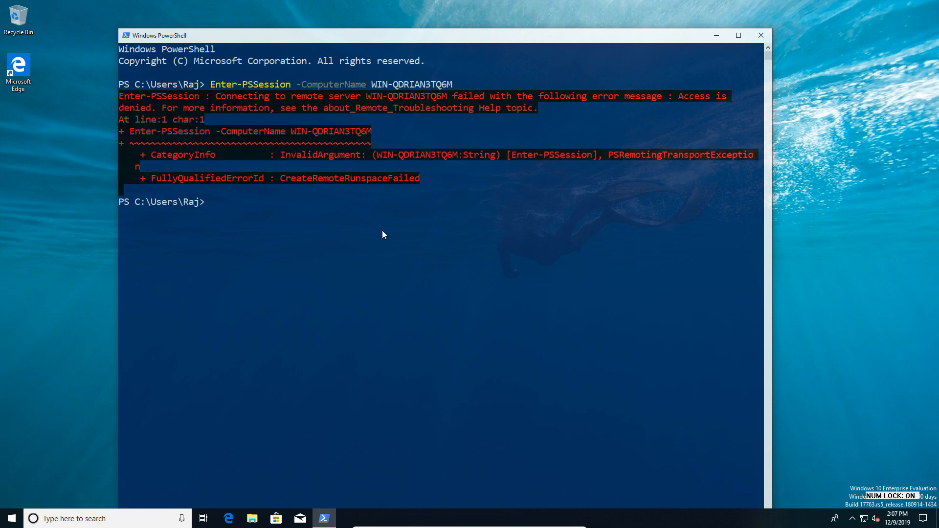
mouse_move(507, 265)
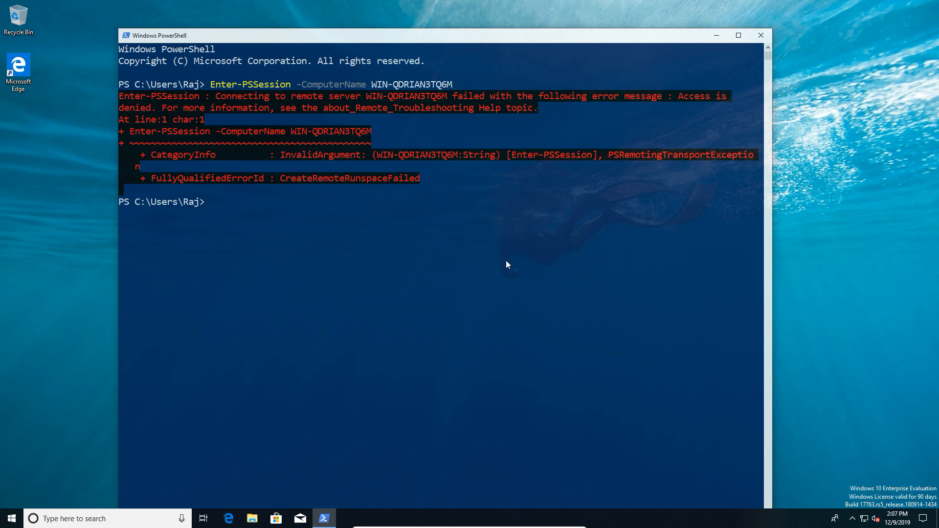
text(clear)
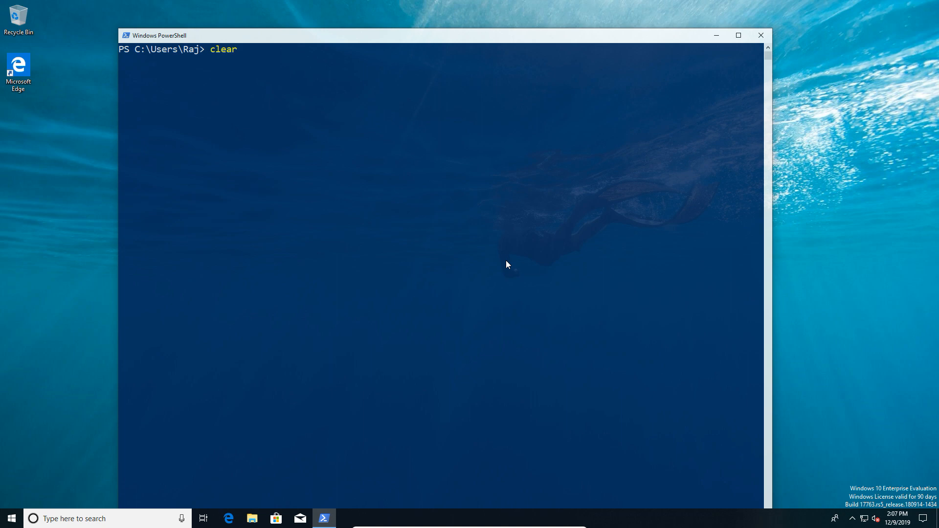
- Reconnect to WIN-QDRIAN3TQ6M with -ConfigurationName Printer_Group
text(Enter-PSSession -ComputerName WIN-QDRIAN3TQ6M -)
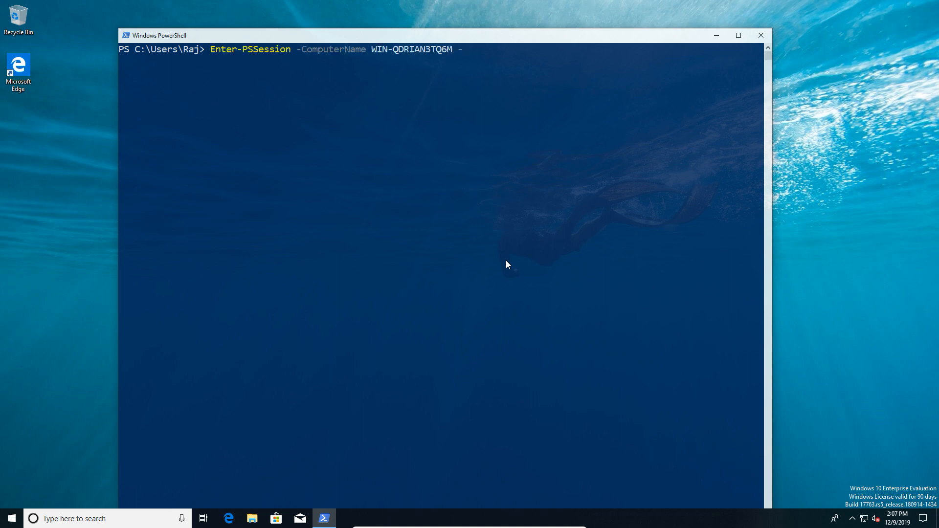
text(ConfigurationName)
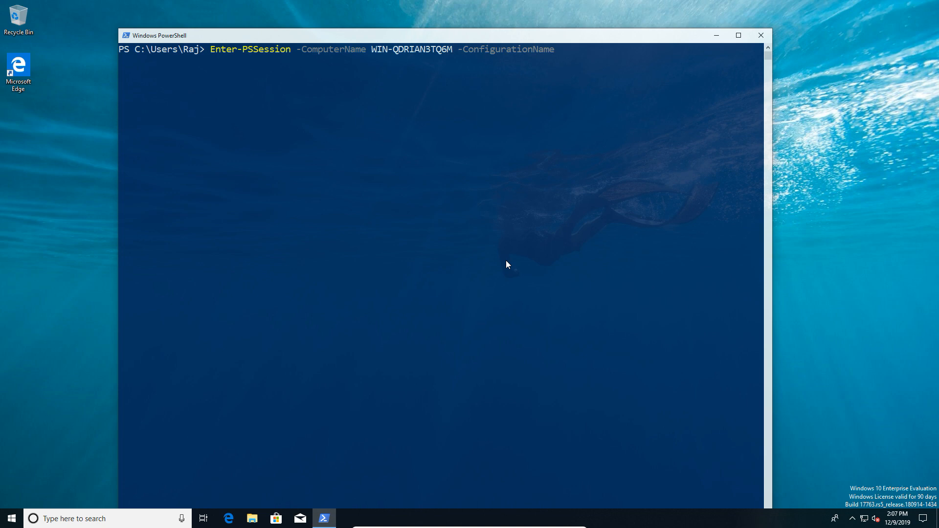
text(Print)
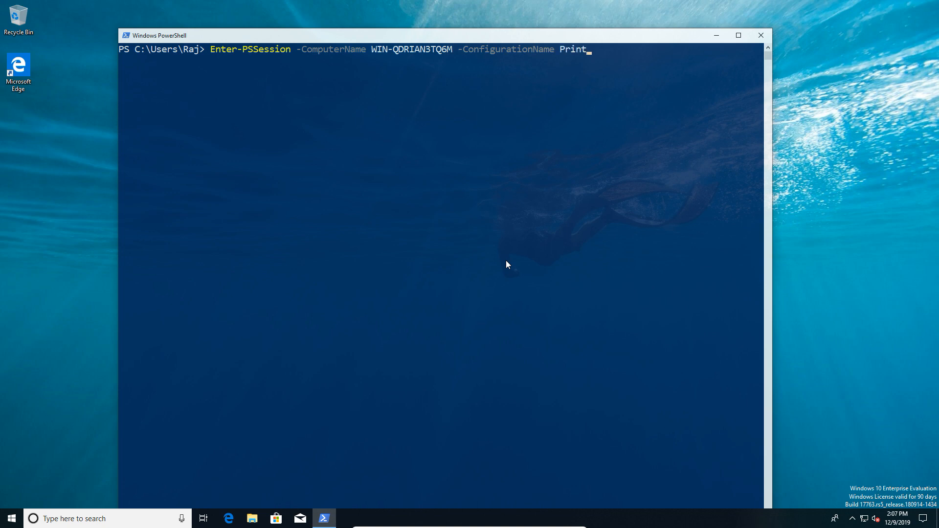
text(er_G)
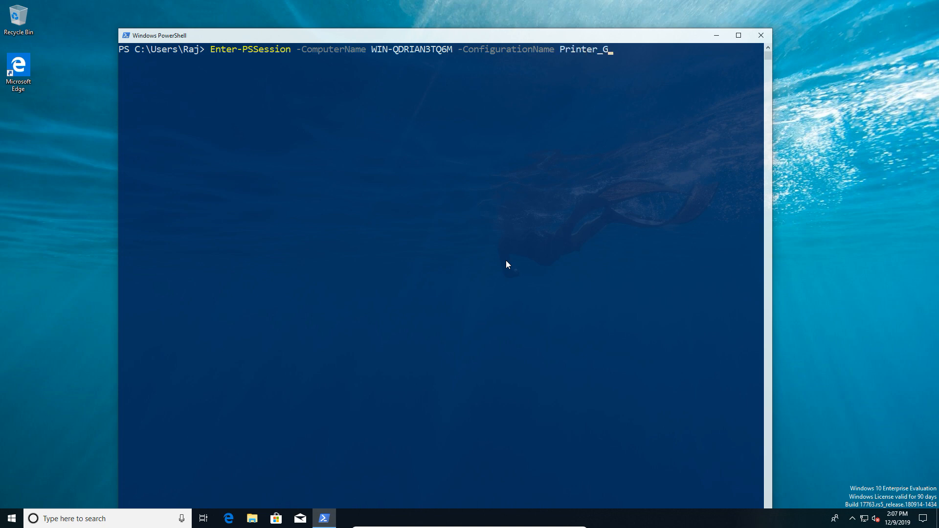
text(roup)
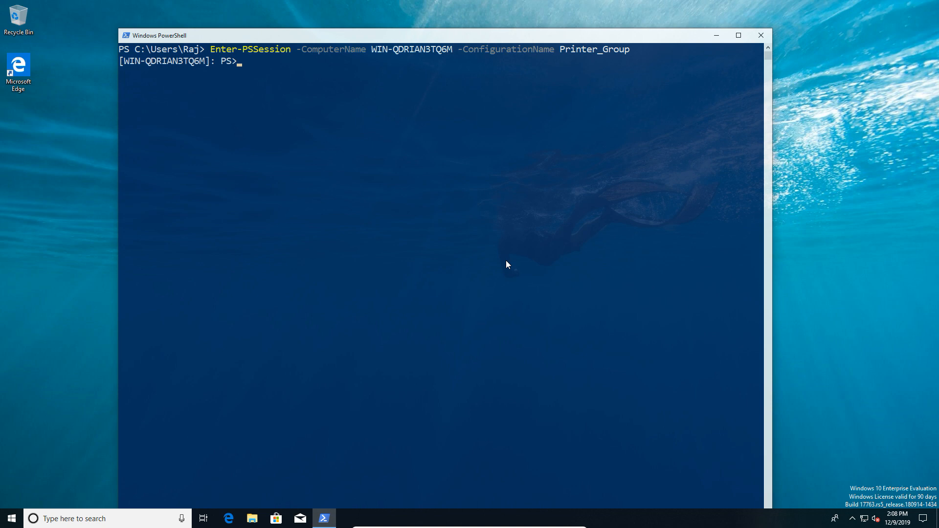
- Run get-command in the Printer_Group session and select the Restart-Service entry
text(get)
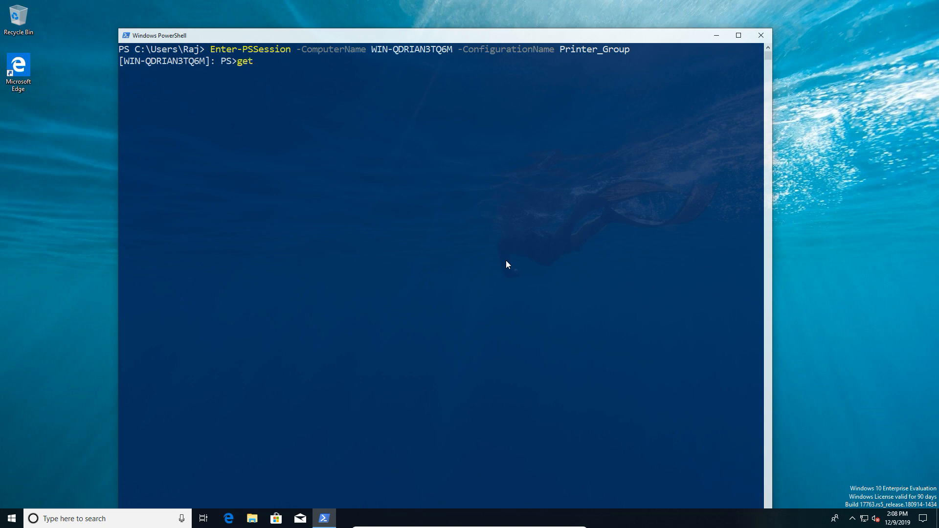
text(-command)
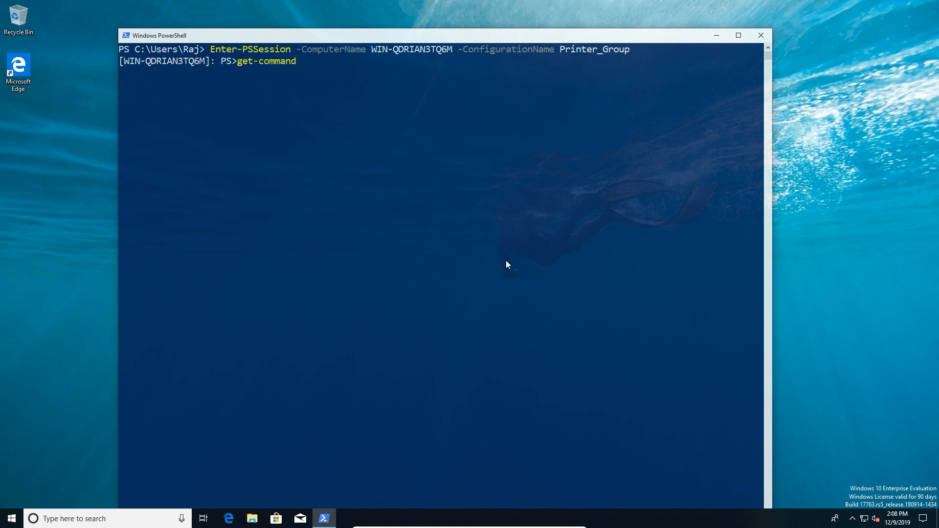
key(Return)
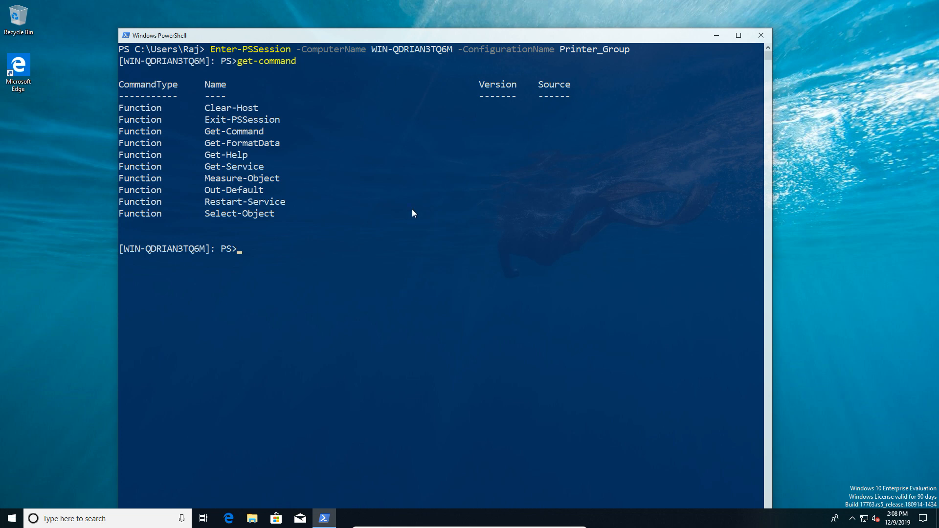
mouse_move(225, 159)
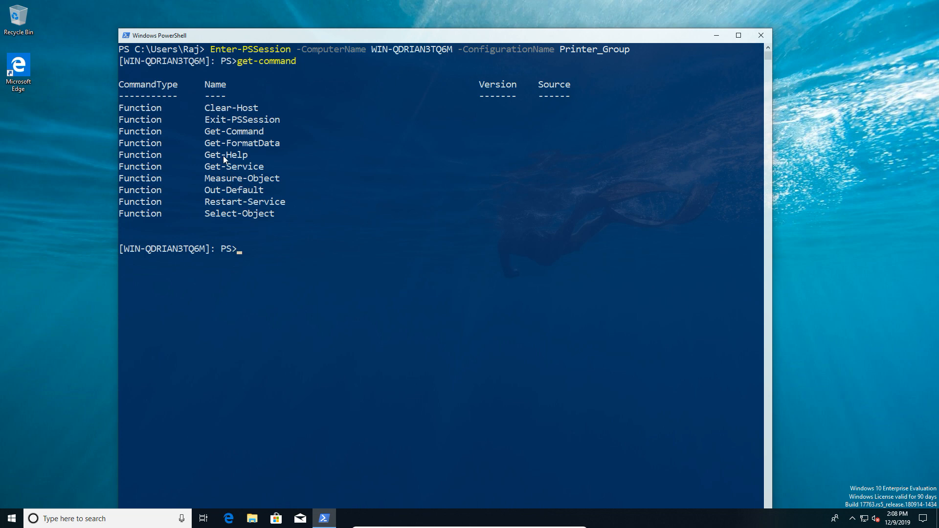
mouse_move(227, 193)
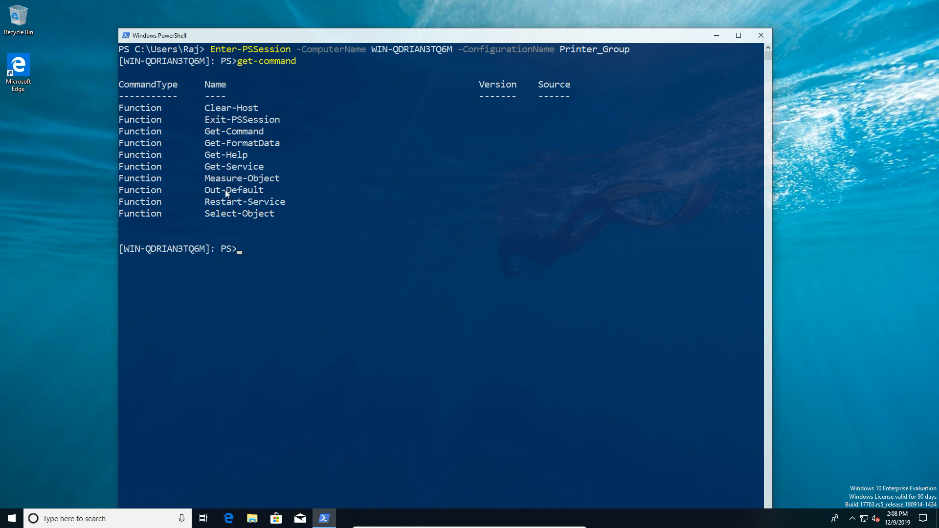
double_click(245, 202)
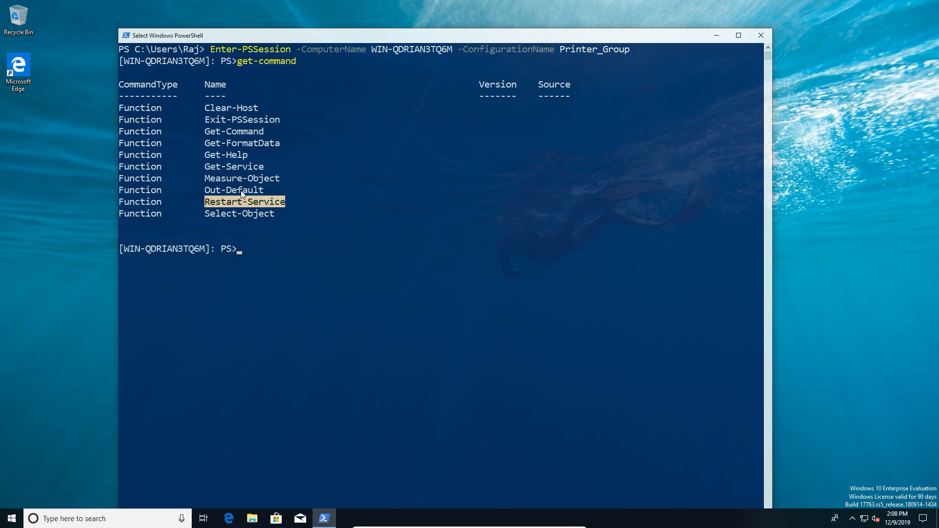
mouse_move(239, 179)
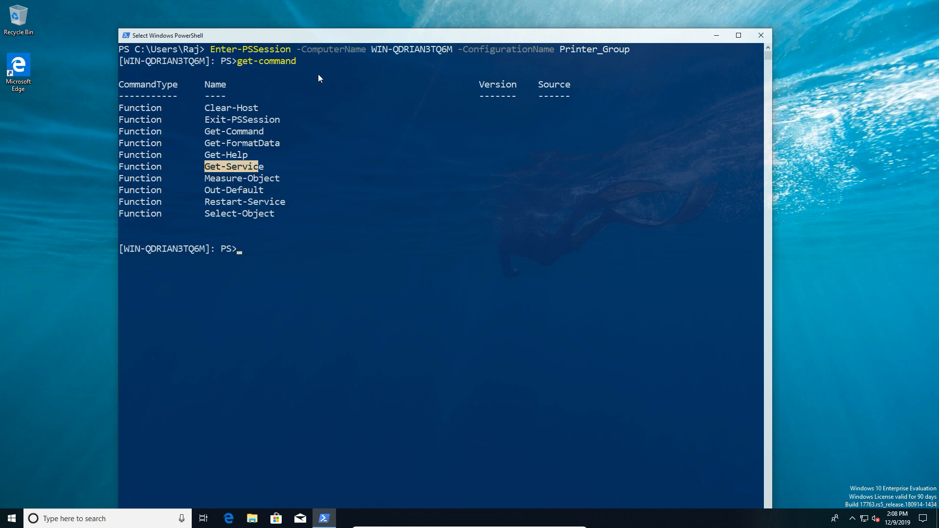
- Run Get-Service inside the restricted session
text(get-)
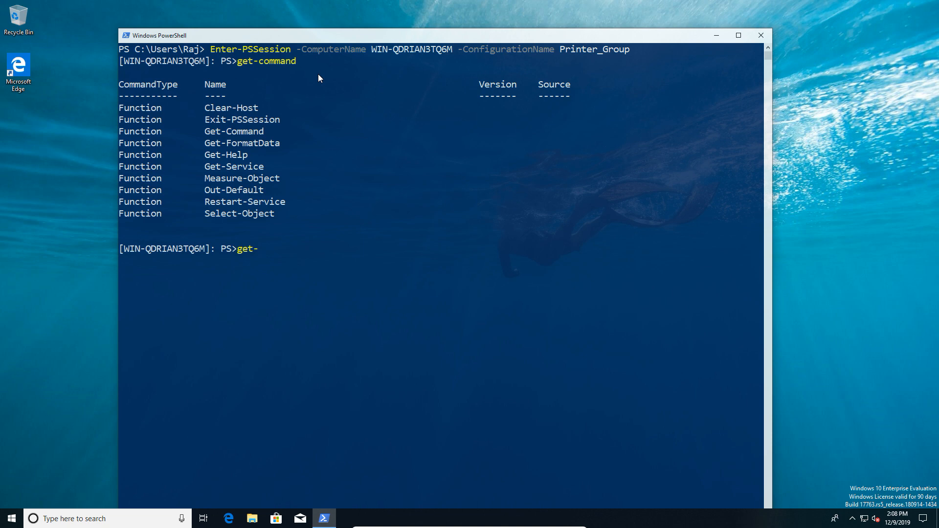
text(servi)
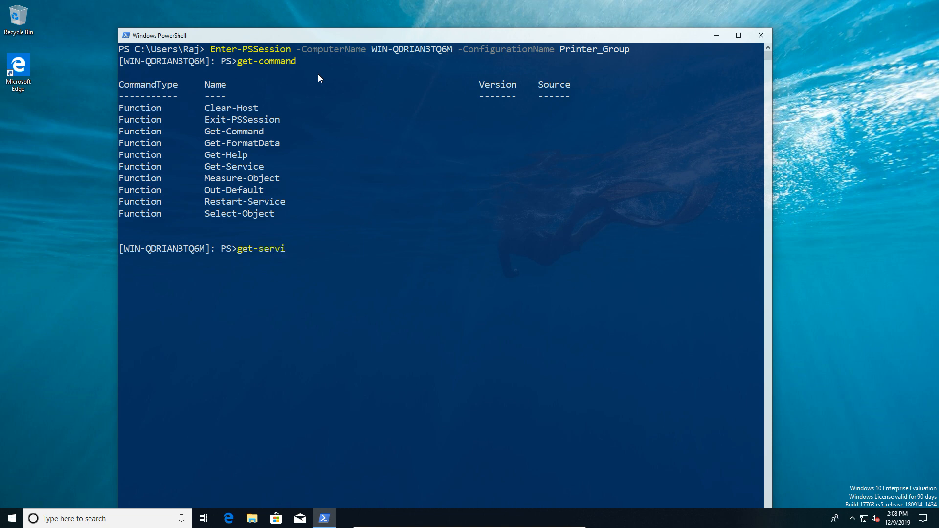
key(Return)
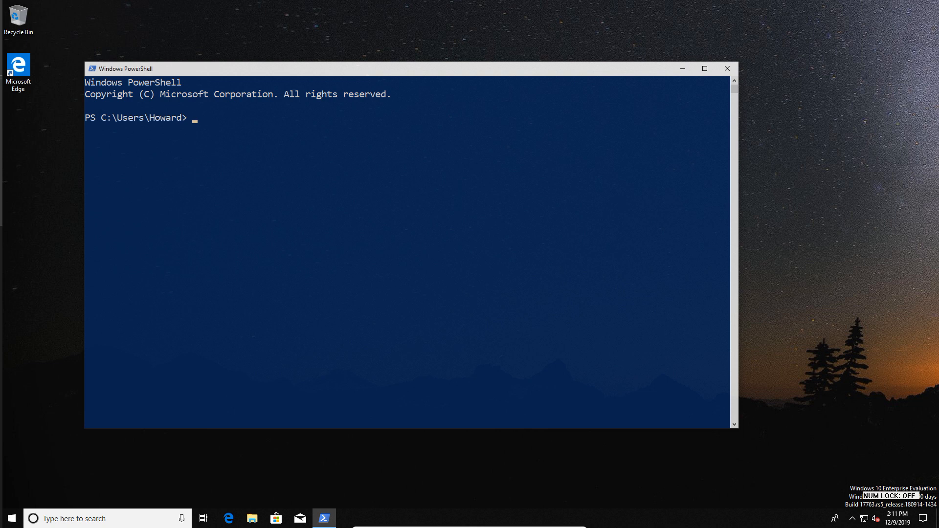
- As Howard, try plain and Printer_Group connections to WIN-QDRIAN3TQ6M, both denied
key(Return)
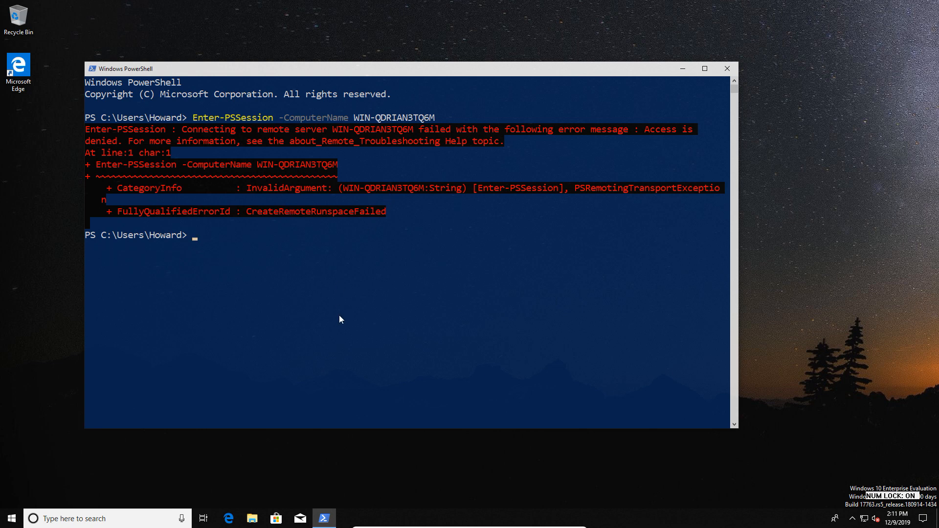
text(Enter-PSSession -ComputerName WIN-QDRIAN3TQ6M -)
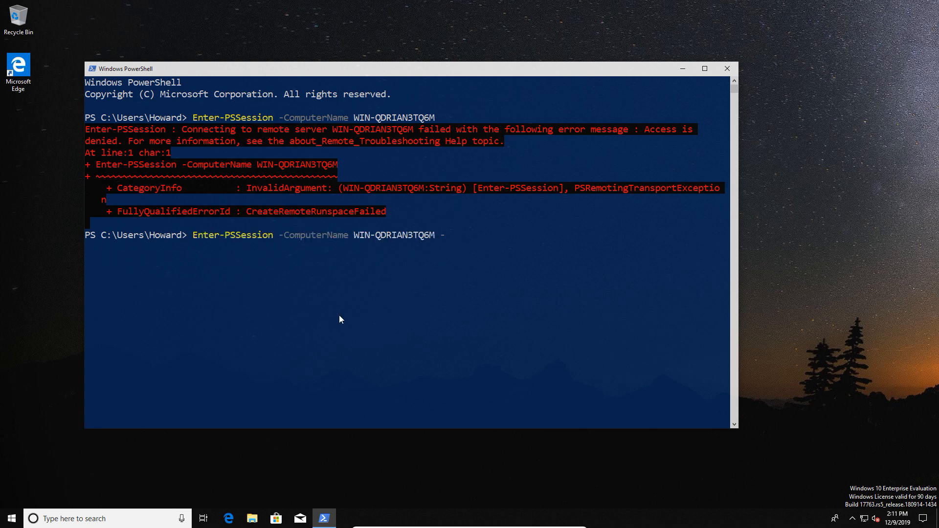
text(ConfigurationName)
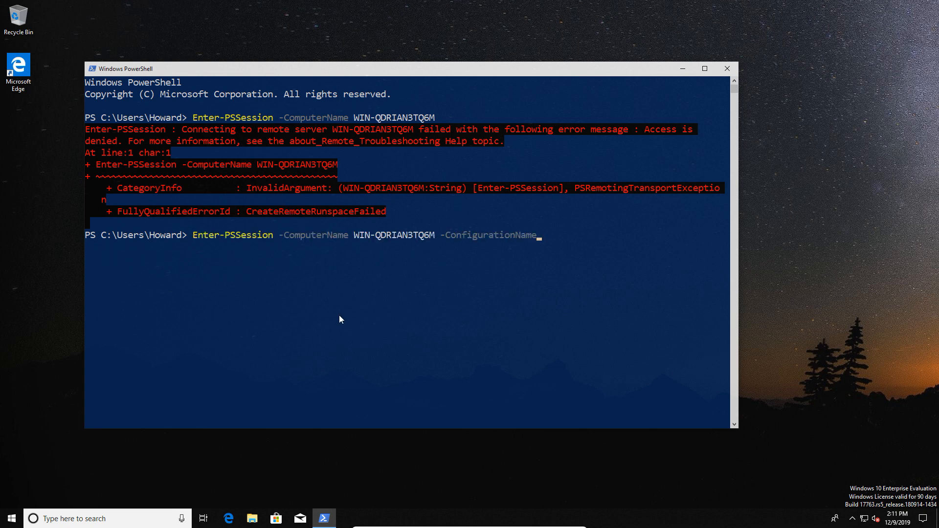
text(P)
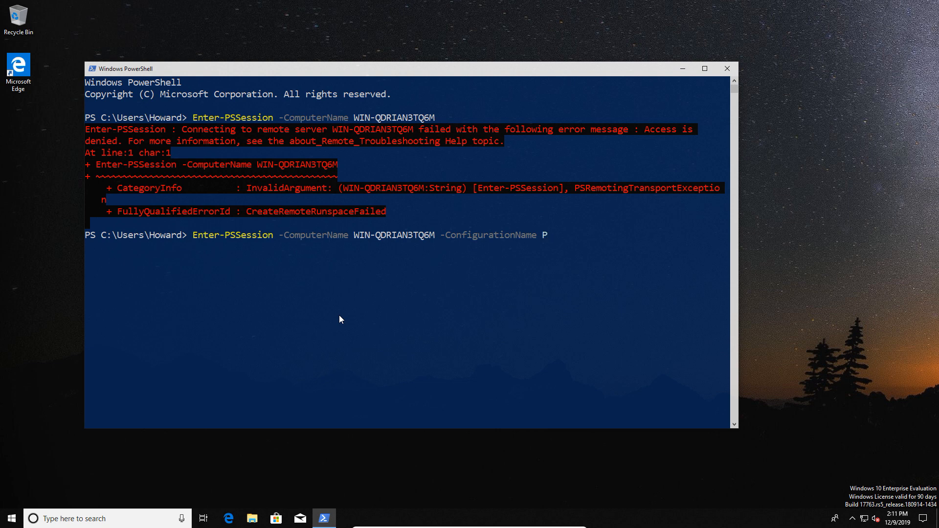
text(rinter)
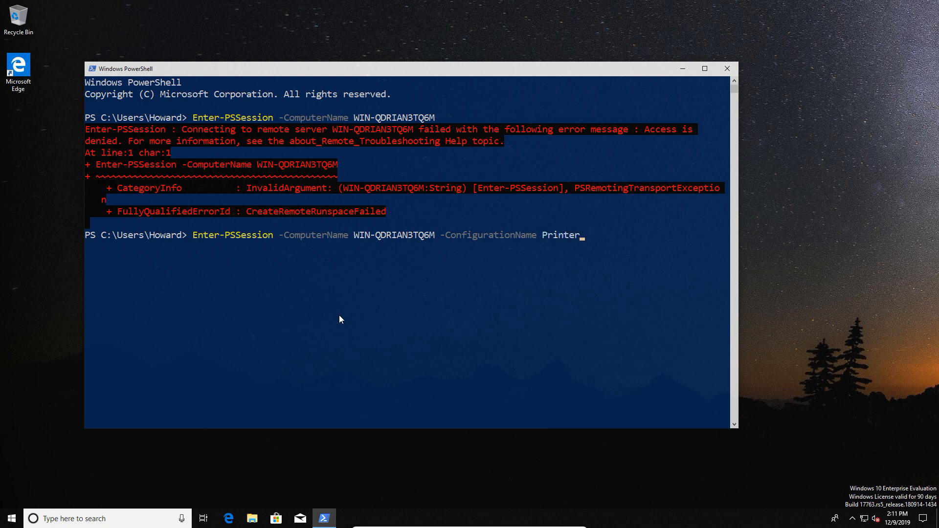
text(_Group)
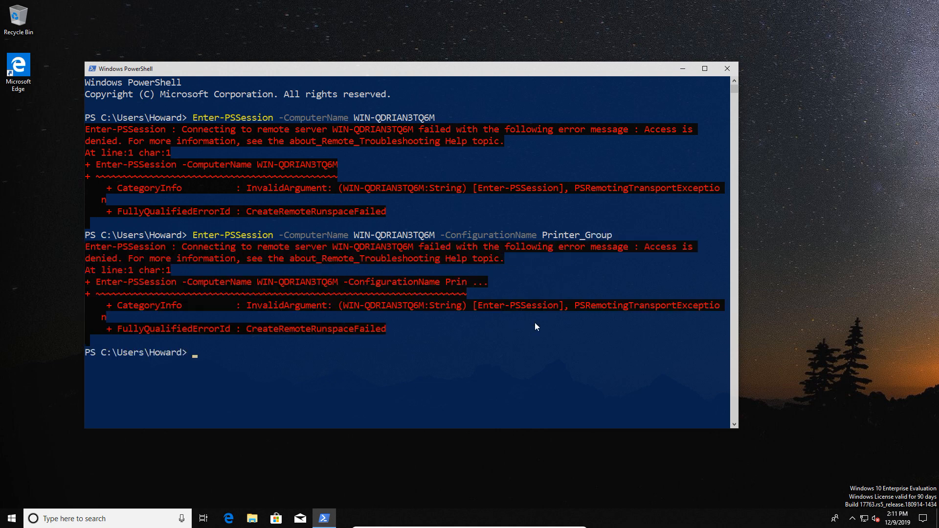
mouse_move(271, 387)
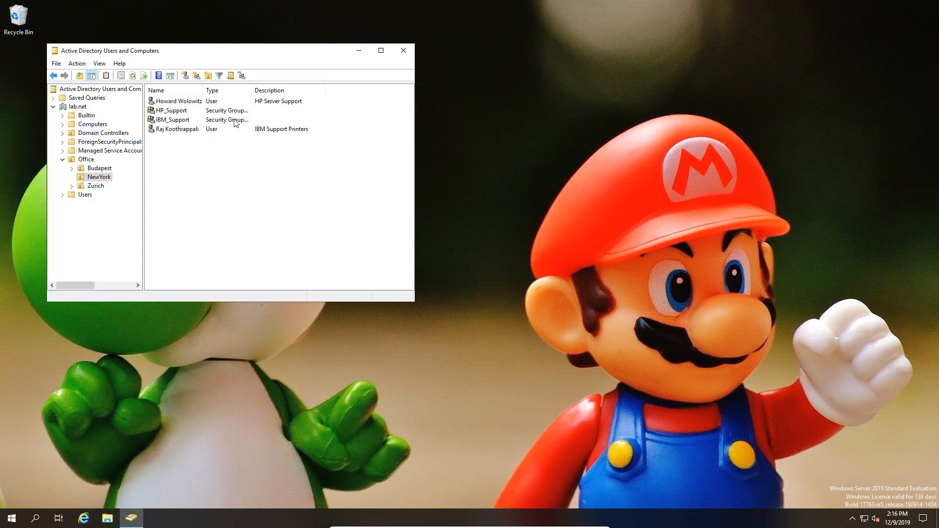
mouse_move(251, 136)
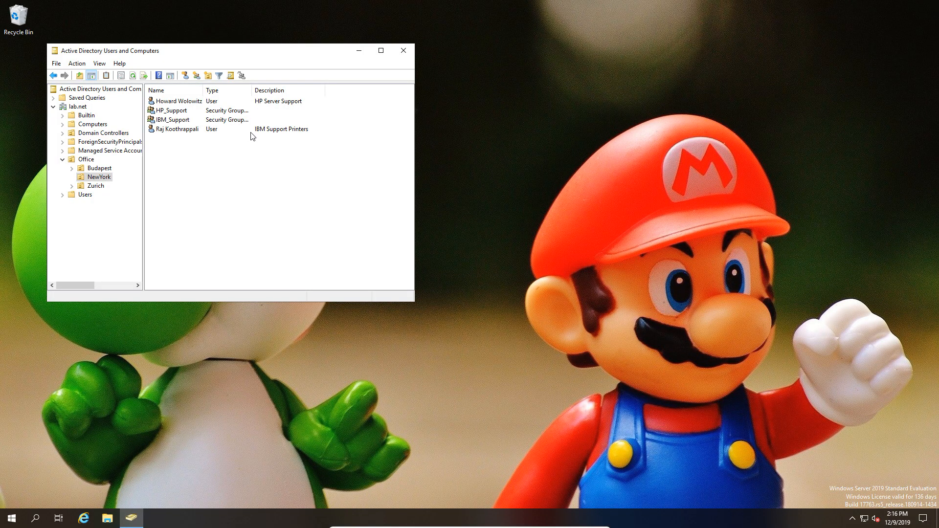
click(178, 128)
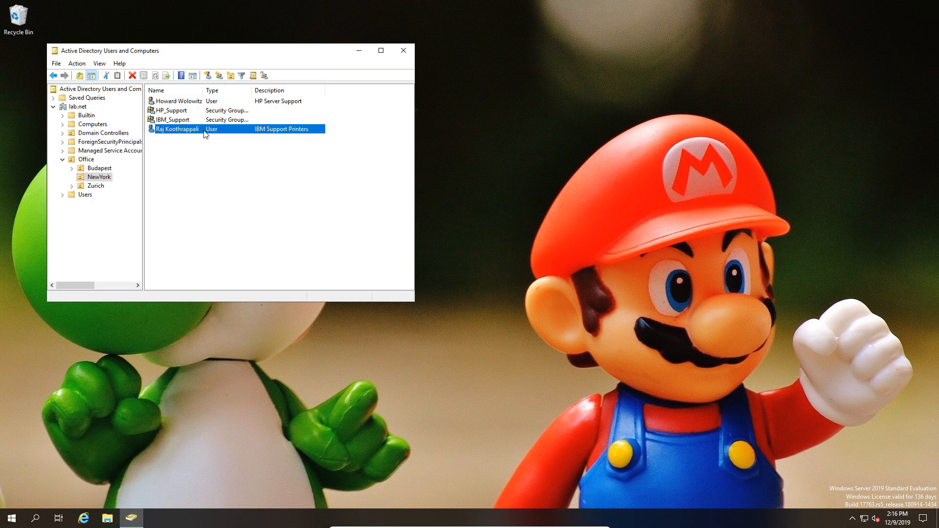
double_click(176, 129)
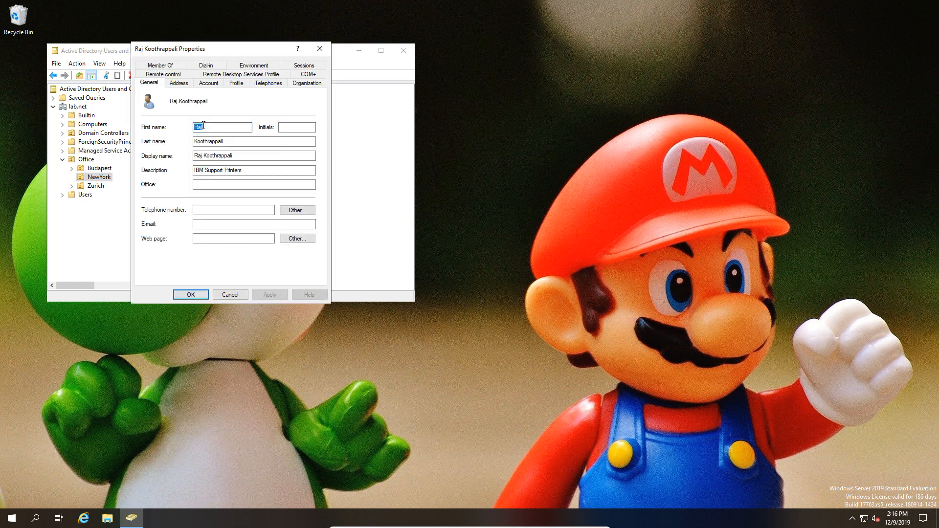
click(159, 82)
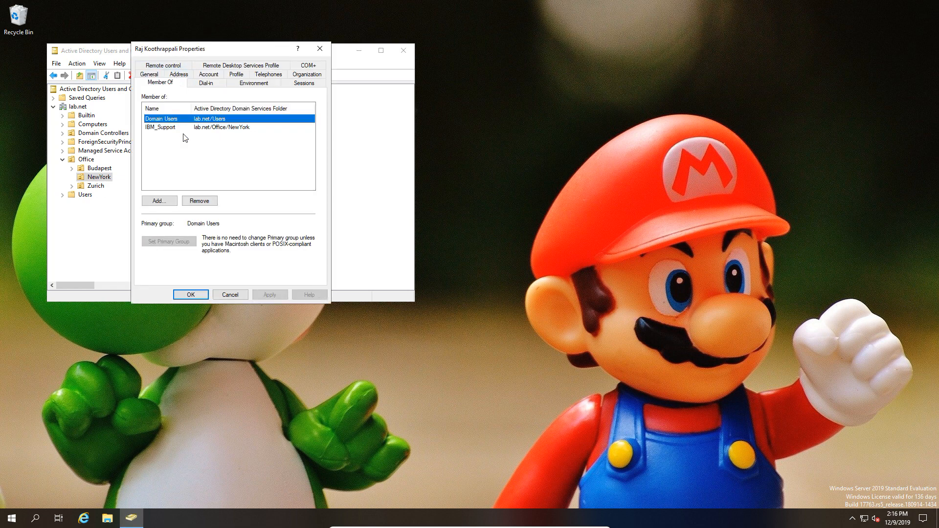
click(160, 127)
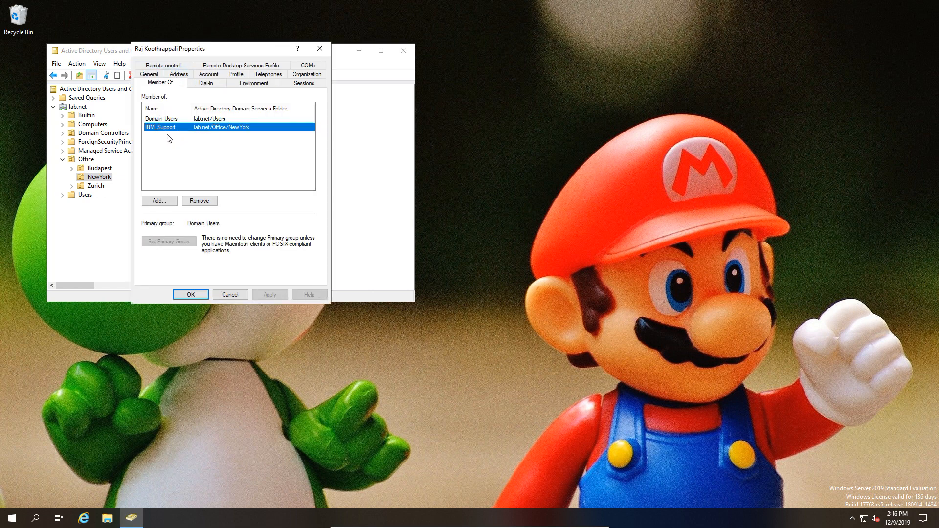
mouse_move(233, 283)
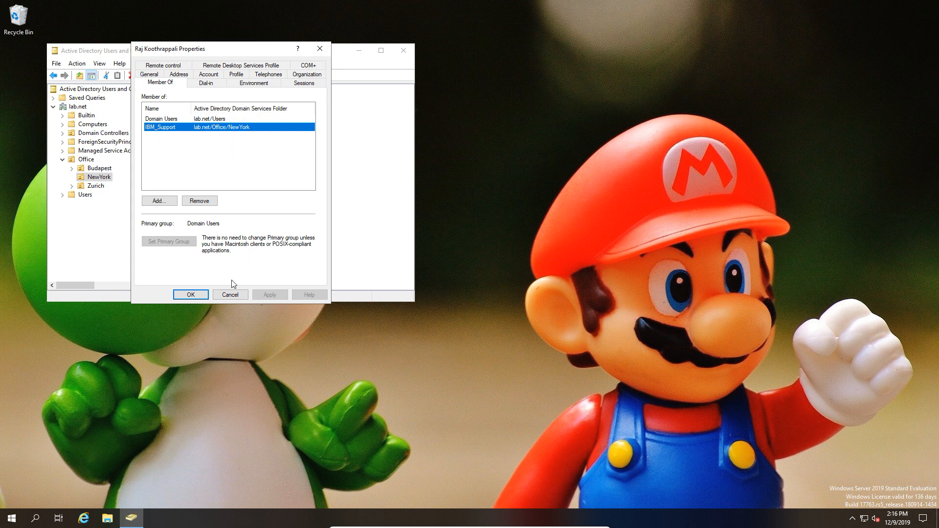
click(190, 294)
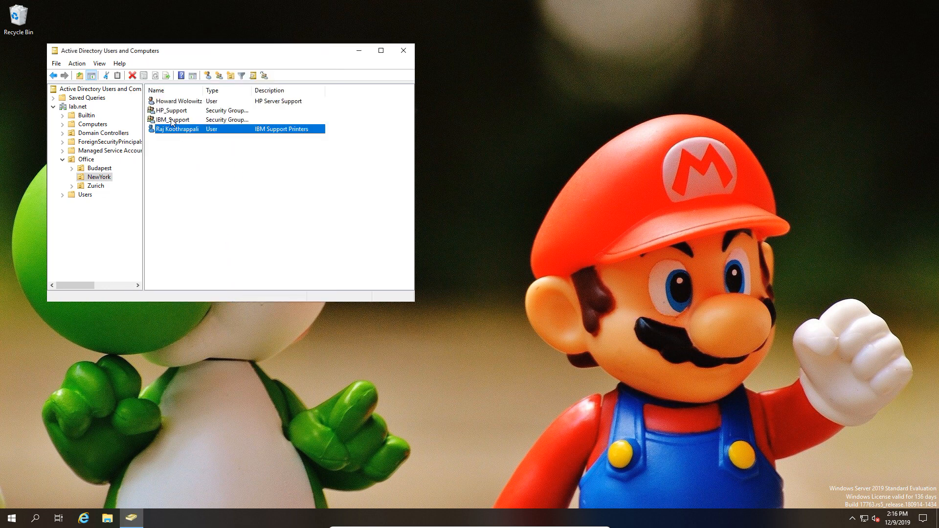
double_click(179, 100)
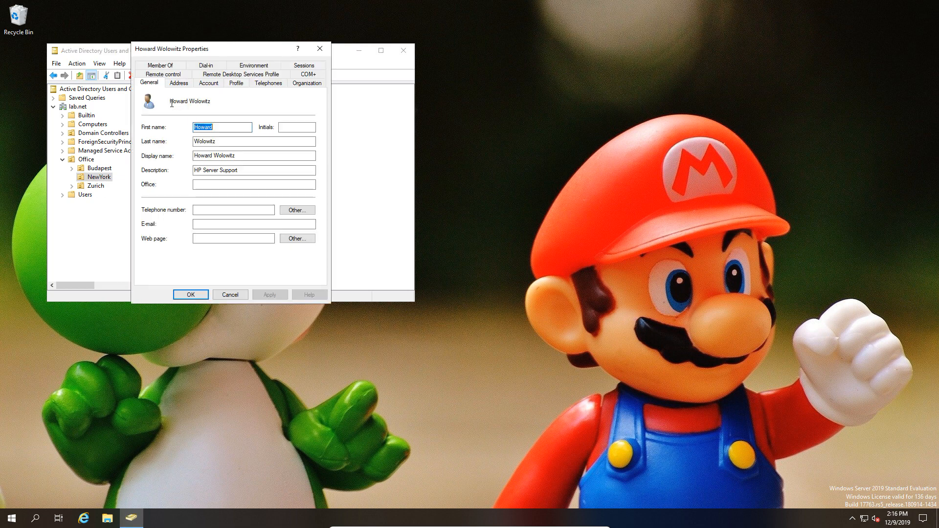
click(159, 82)
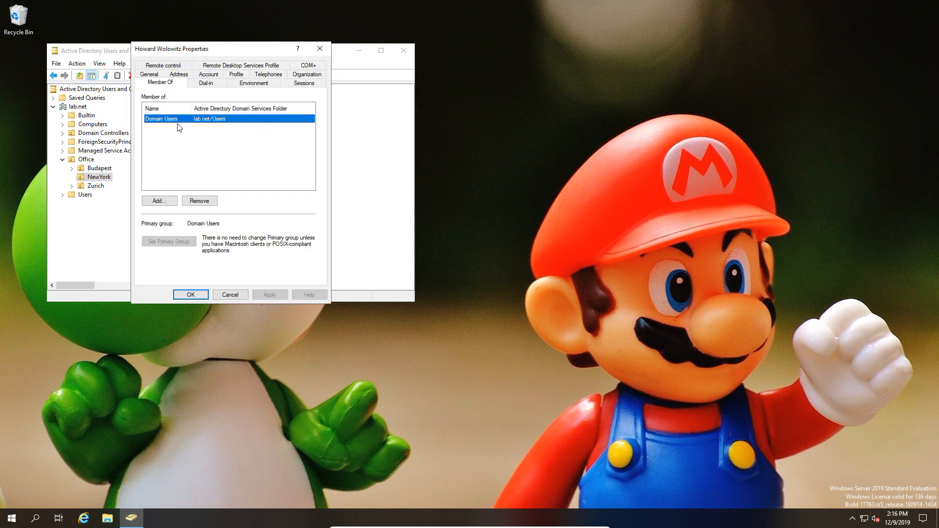
click(191, 294)
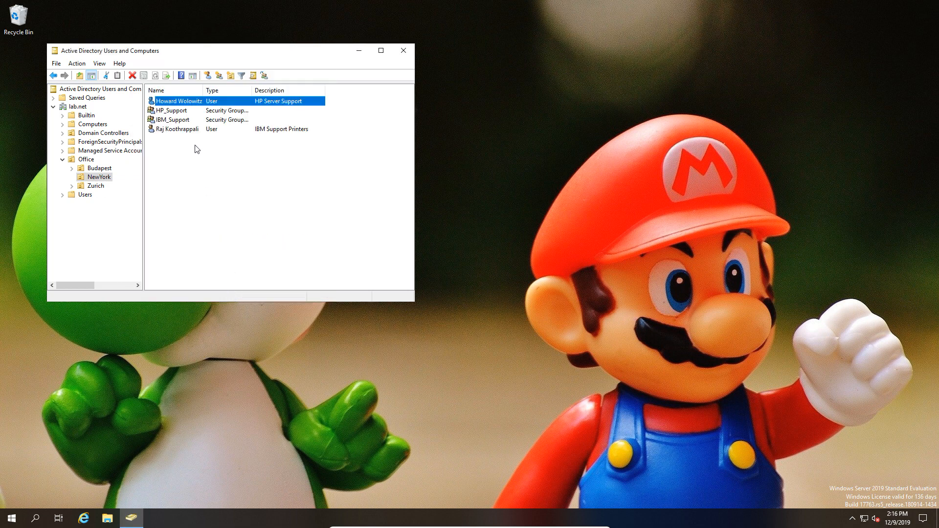
mouse_move(184, 128)
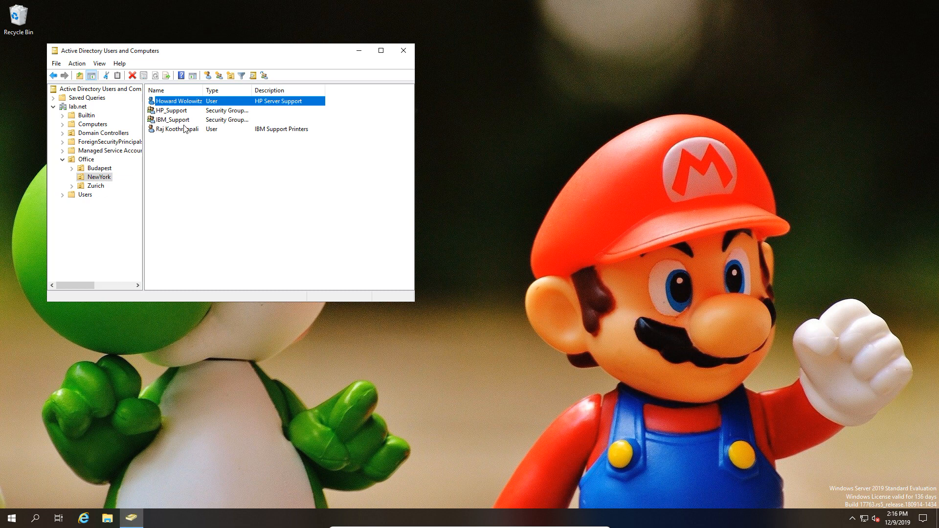
mouse_move(185, 133)
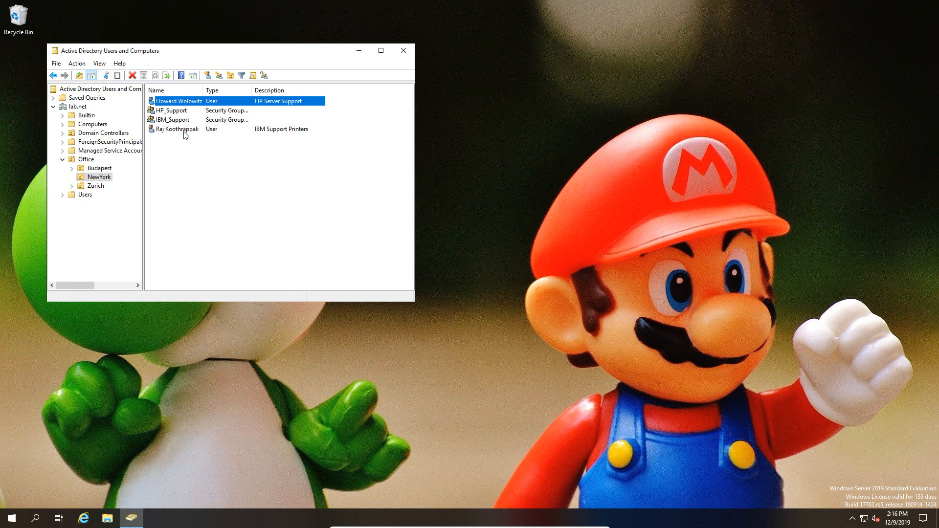
click(177, 129)
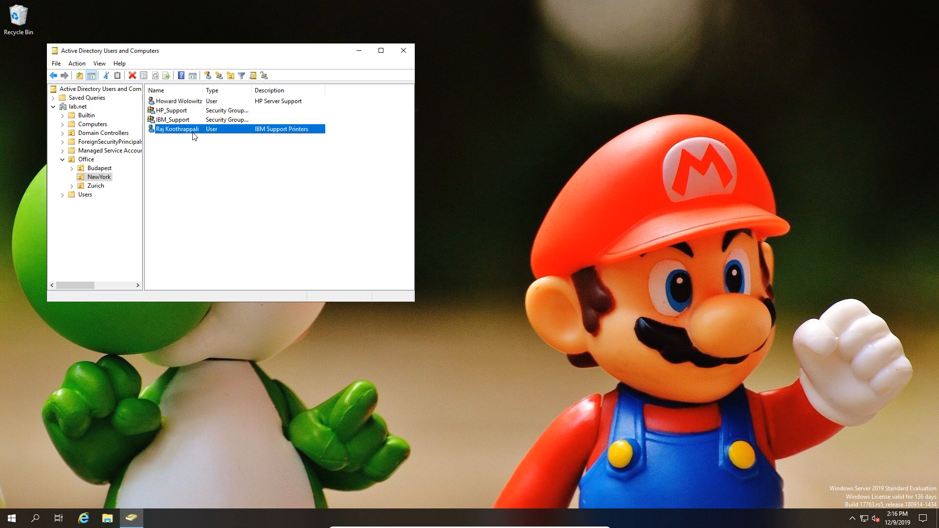
mouse_move(126, 344)
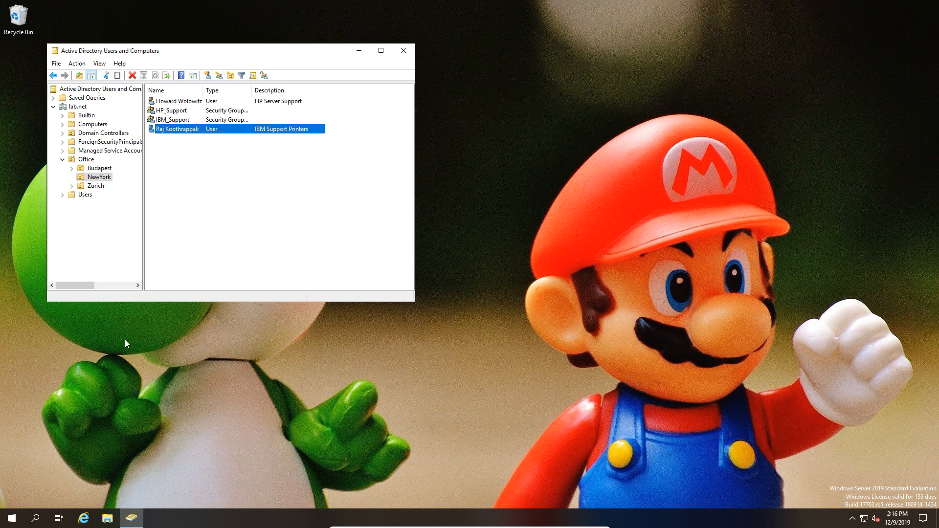
- Browse C:\Program Files\WindowsPowerShell in File Explorer and right-click Printer_Group_conf
click(107, 518)
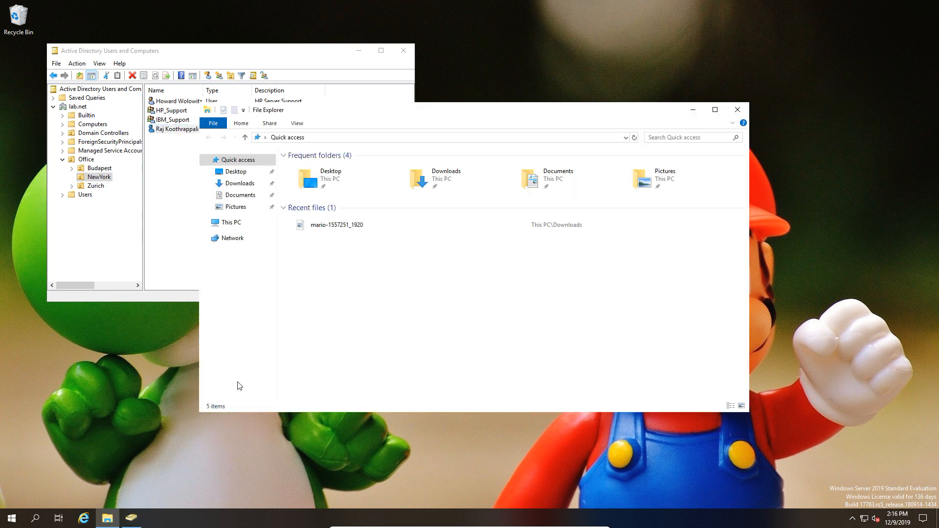
click(230, 222)
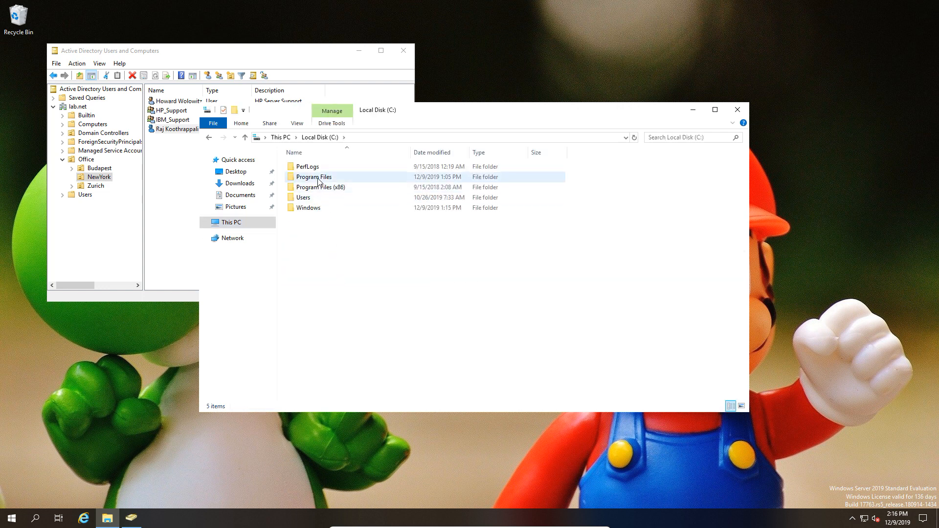
double_click(313, 177)
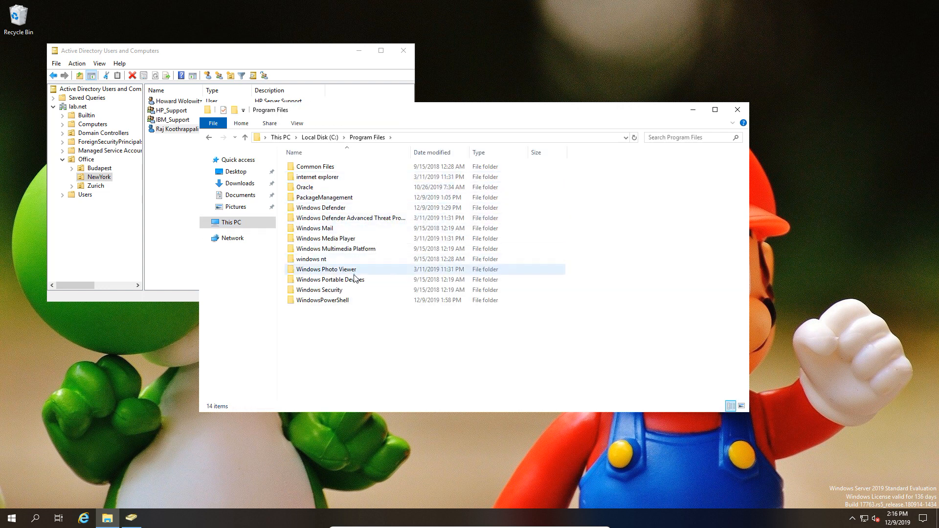
click(320, 290)
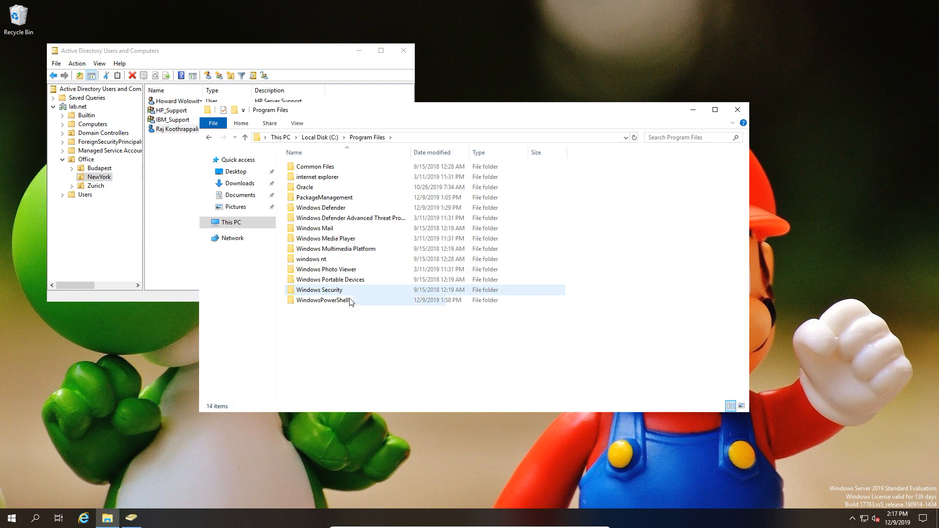
right_click(319, 197)
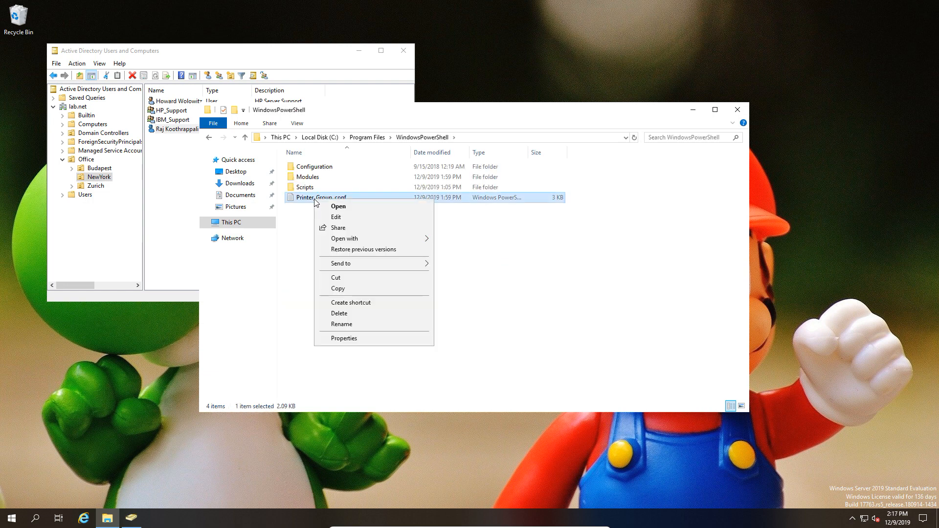
- Open Printer_Group_conf.pssc in Notepad and highlight LAB\IBM_Support in the RoleDefinitions line
click(338, 206)
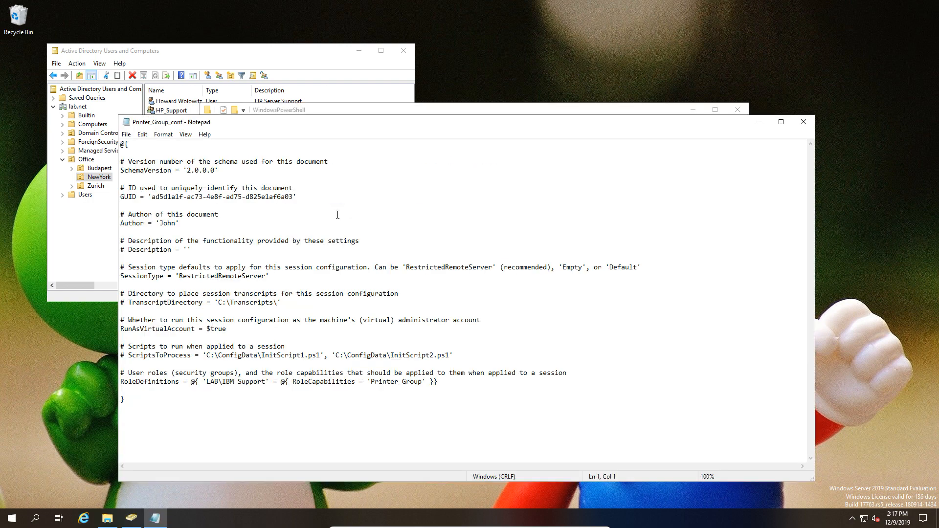
click(206, 382)
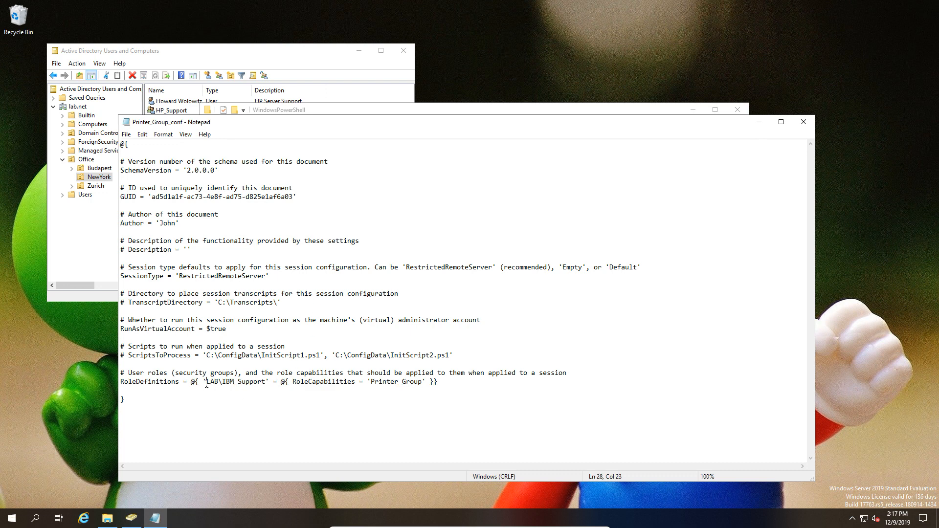
double_click(236, 382)
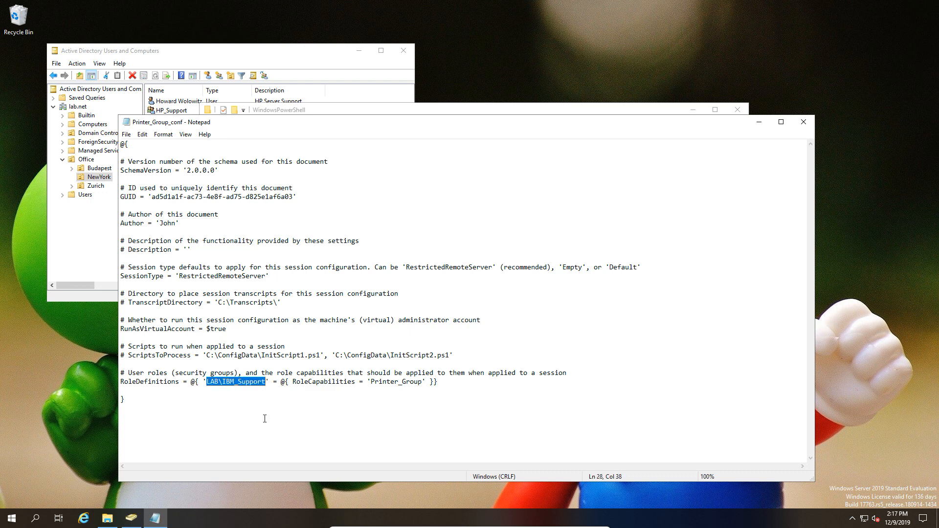
mouse_move(324, 386)
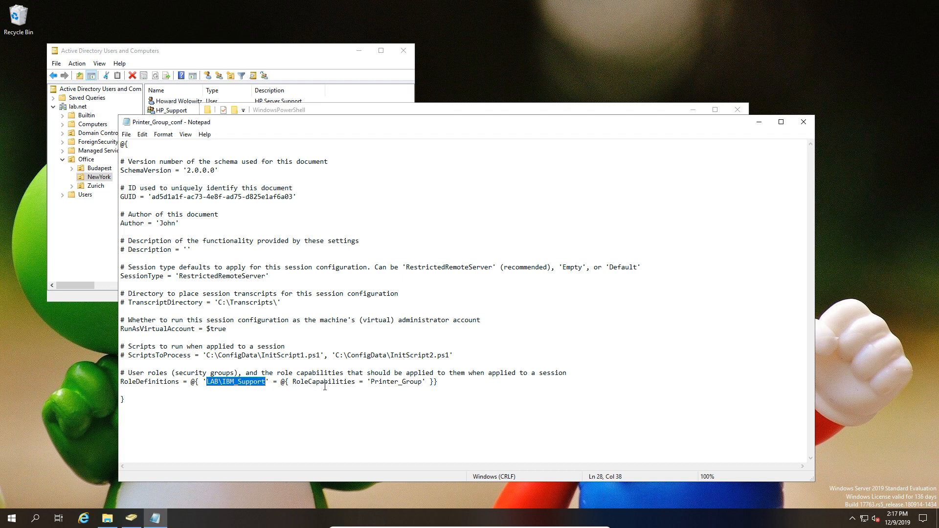
double_click(396, 382)
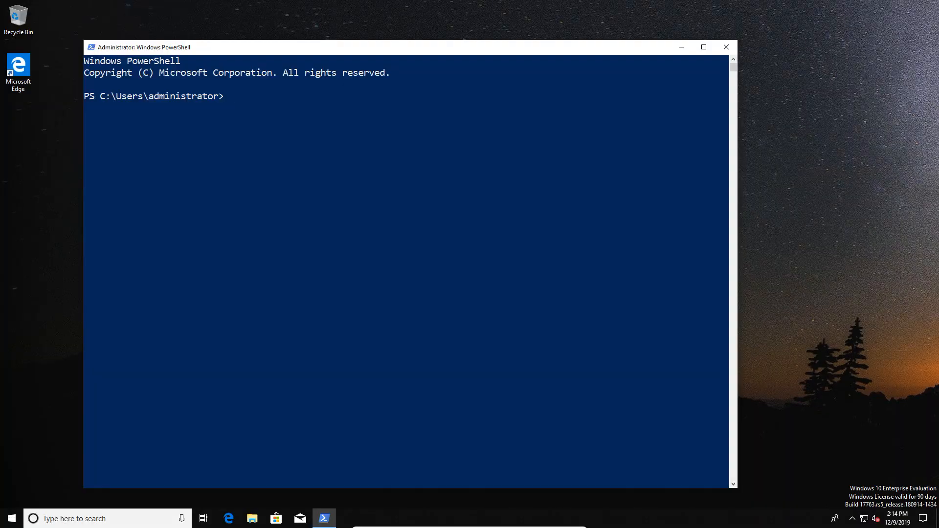
- Start a default remote session to WIN-QDRIAN3TQ6M with Enter-PSSession
text(enter-)
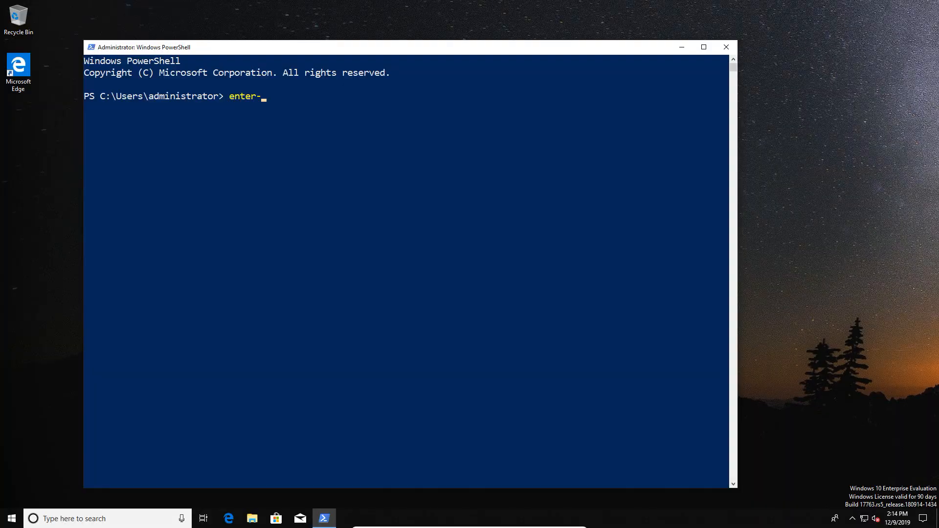
text(pss)
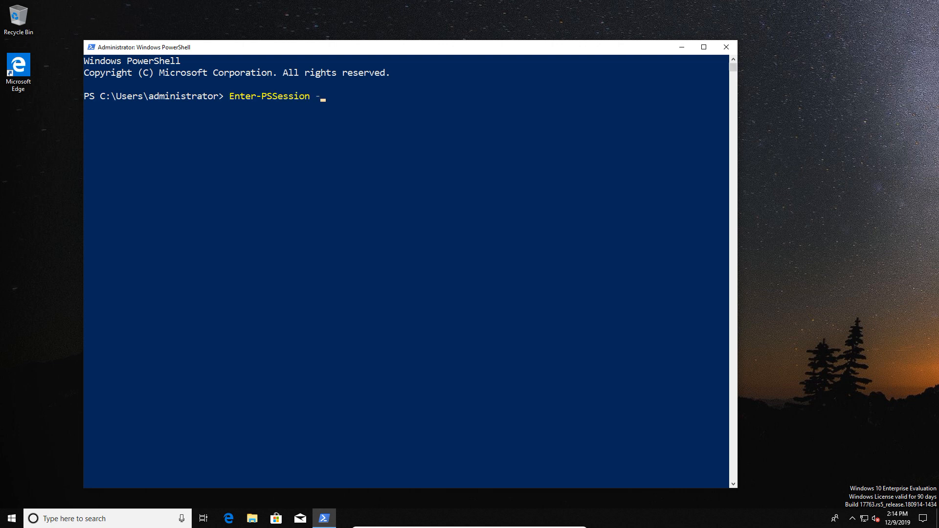
text(ComputerName)
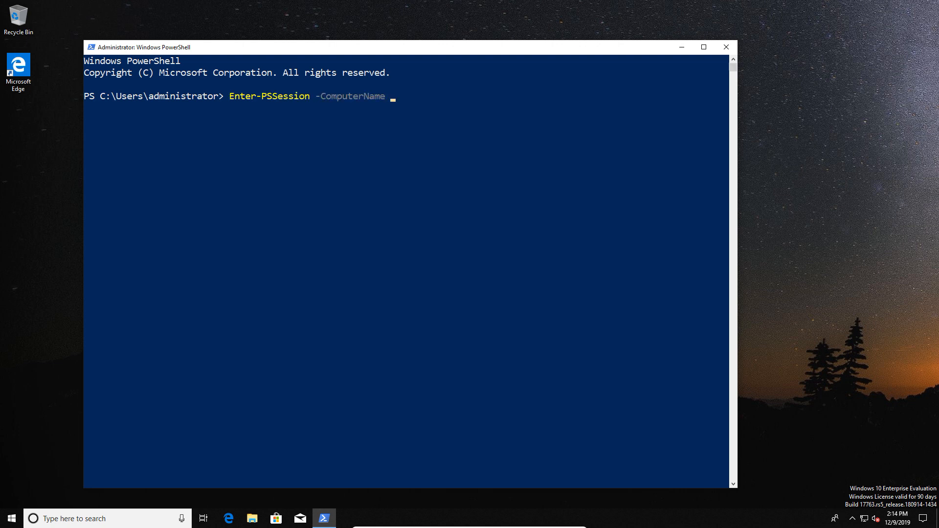
text(W)
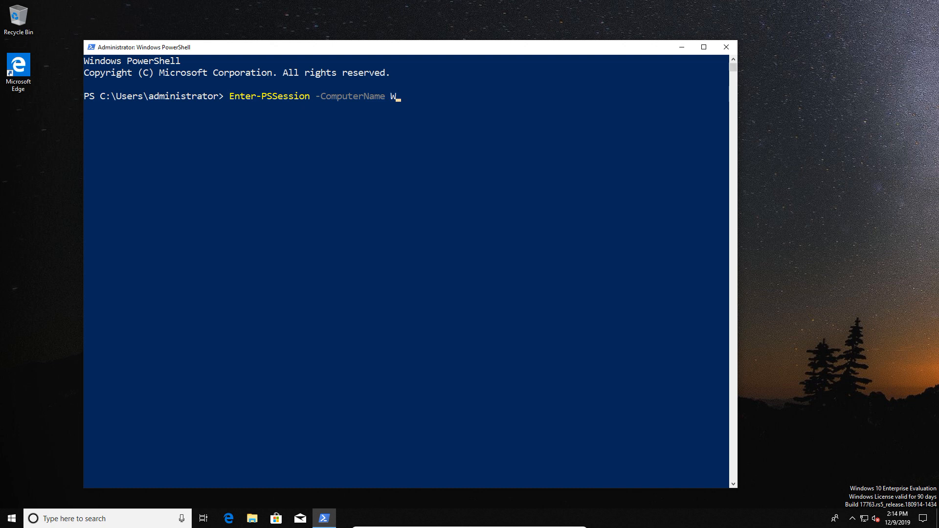
text(IN-)
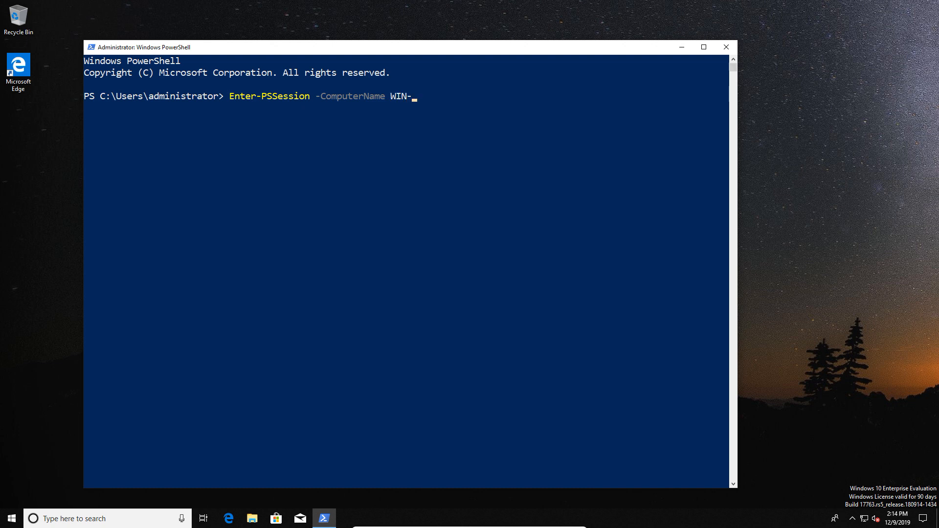
text(QDR)
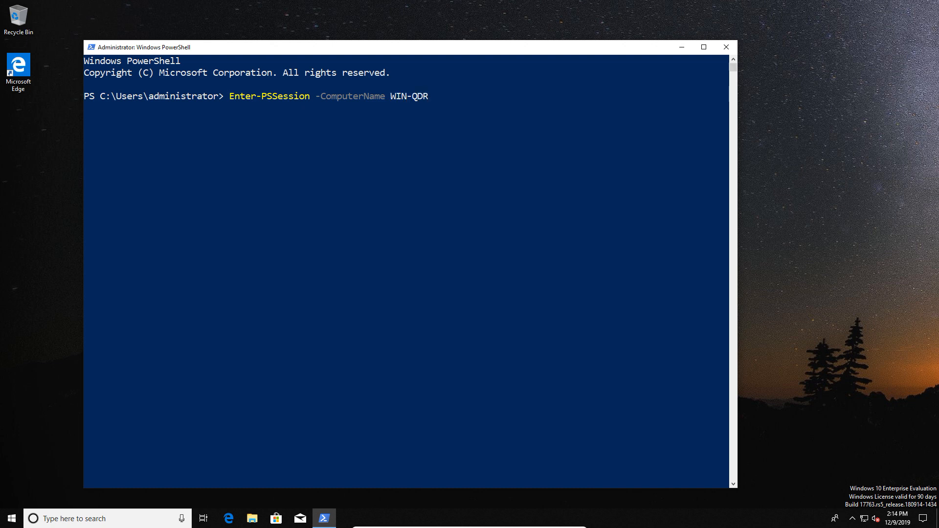
text(IAN)
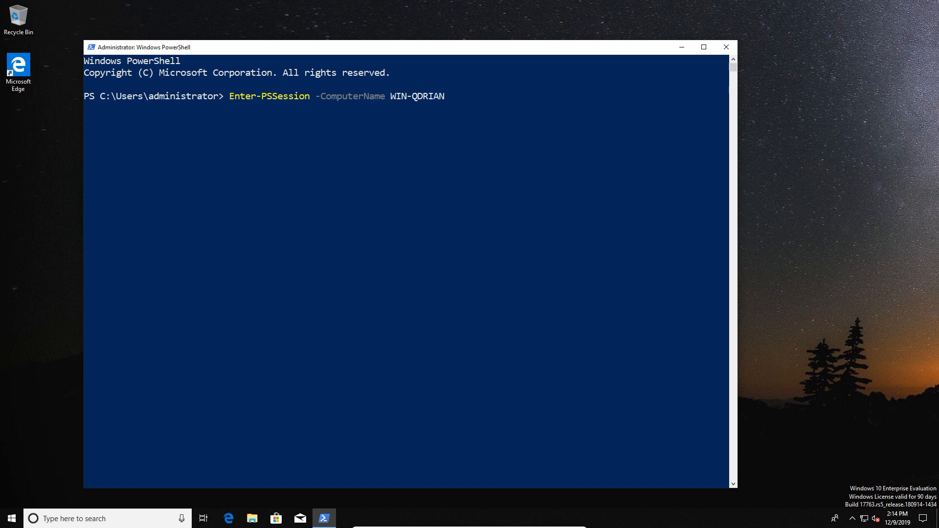
text(3T)
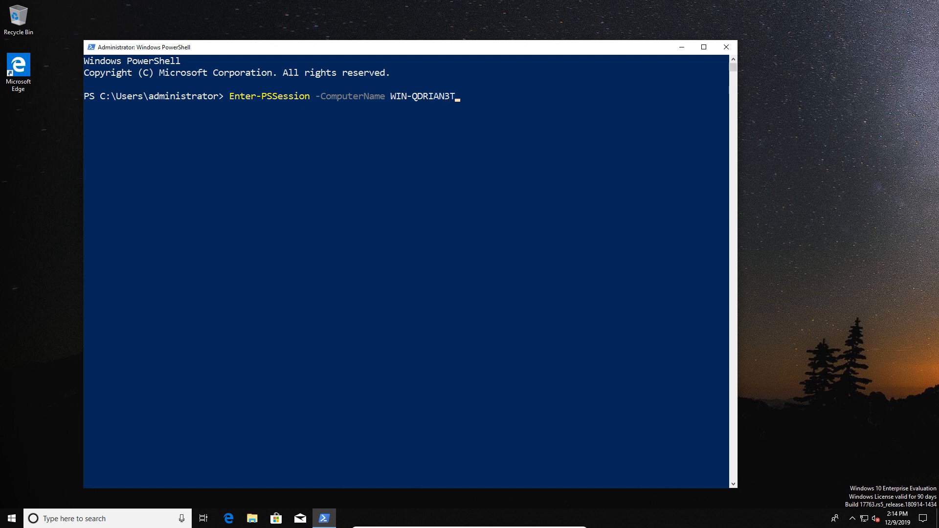
text(Q)
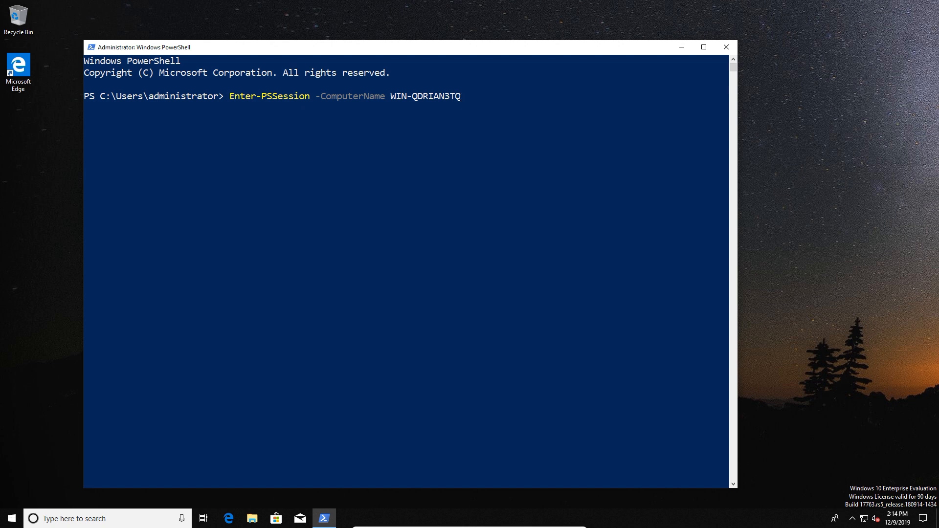
text(6N)
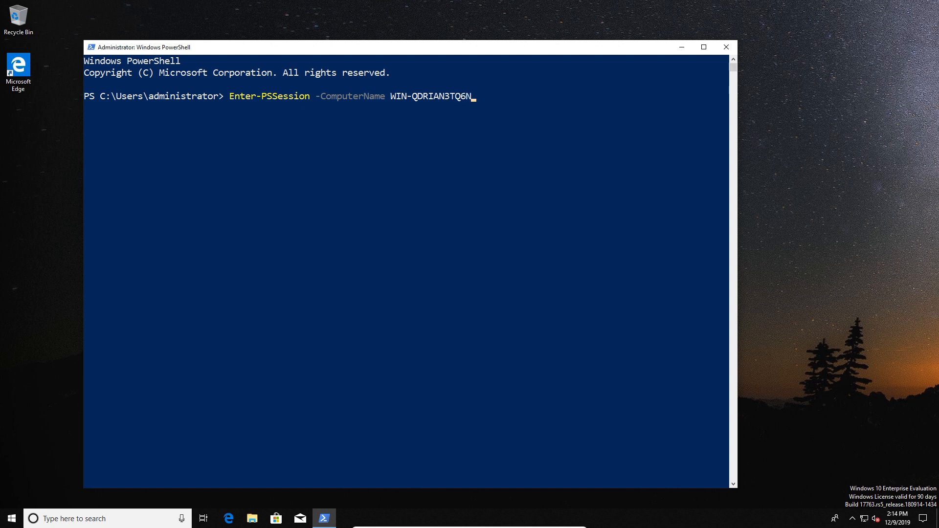
key(Return)
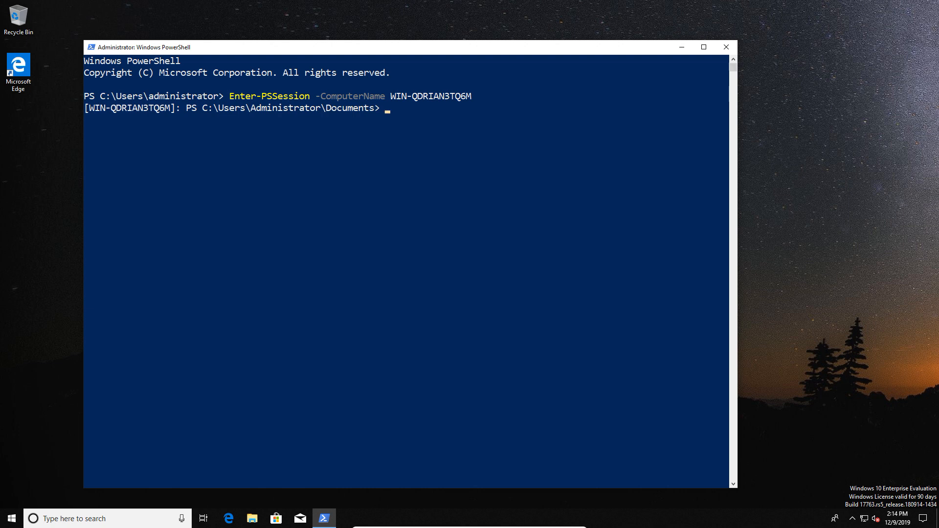
- Run get-command and scroll through the full cmdlet list
text(get-co)
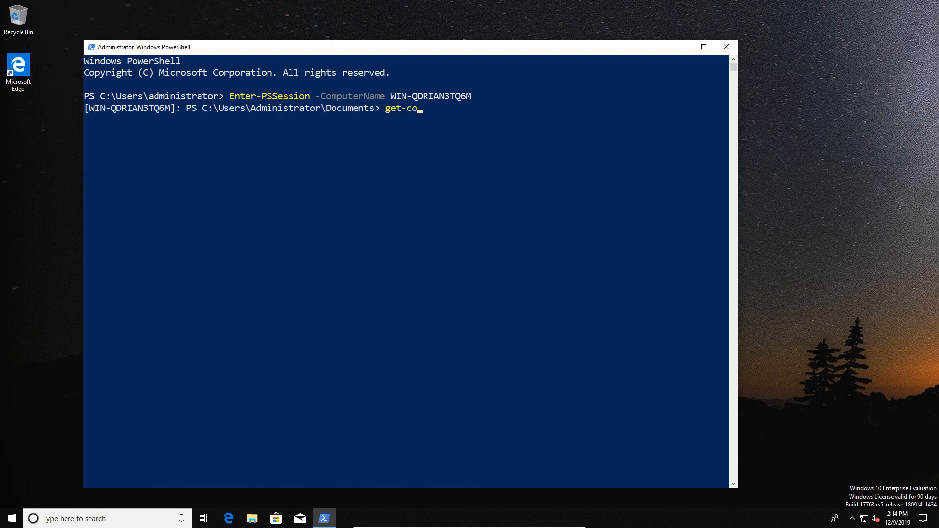
text(mmand)
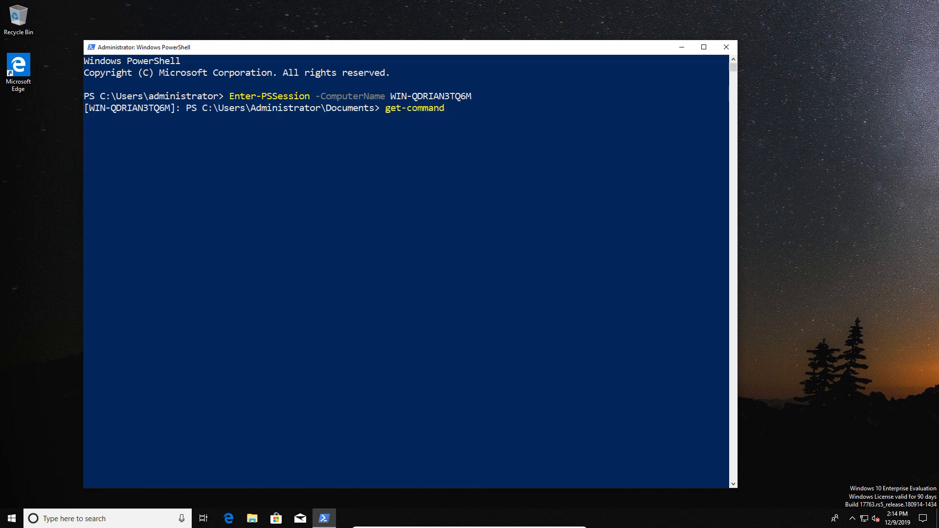
key(Return)
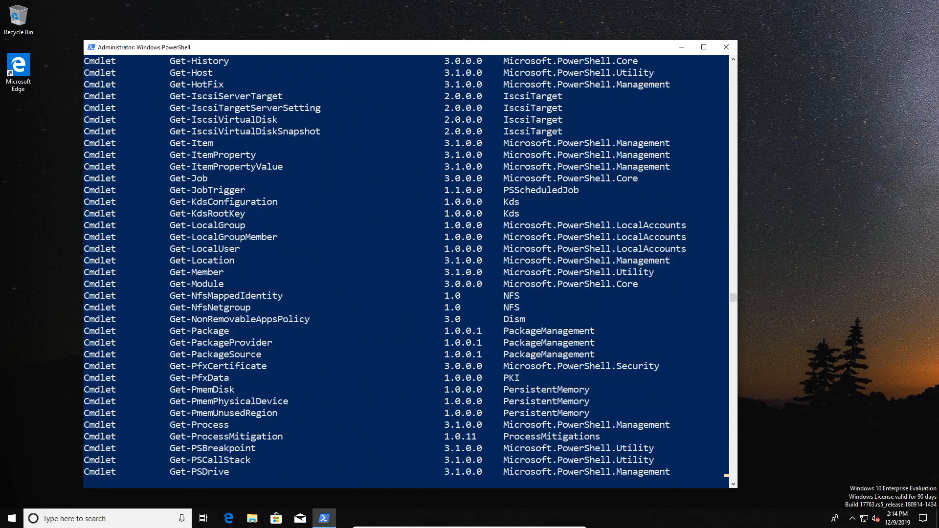
scroll(down, 3)
text(exit)
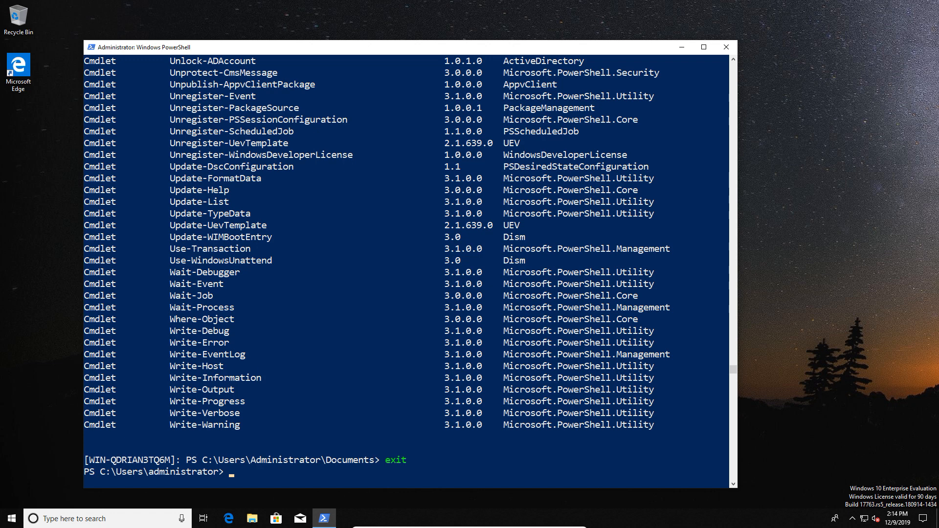
- Connect to WIN-QDRIAN3TQ6M with -ConfigurationName Printer_Group and receive Access is denied
text(Enter-PSSession -ComputerName WIN-QDRIAN3TQ6M)
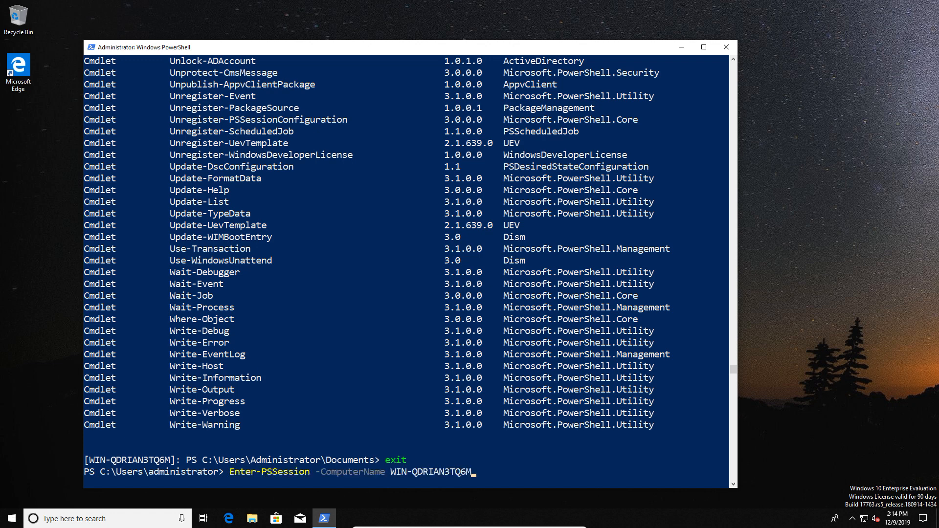
text(-co)
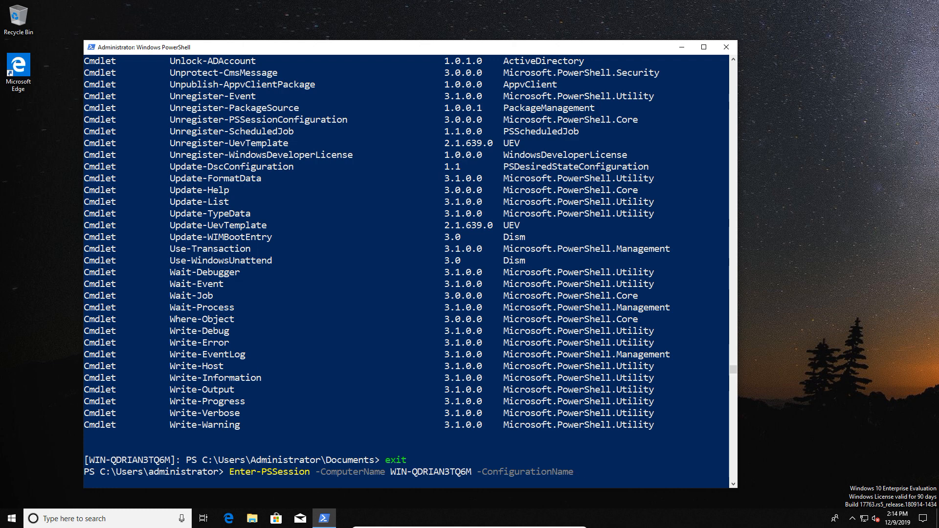
text(Printer)
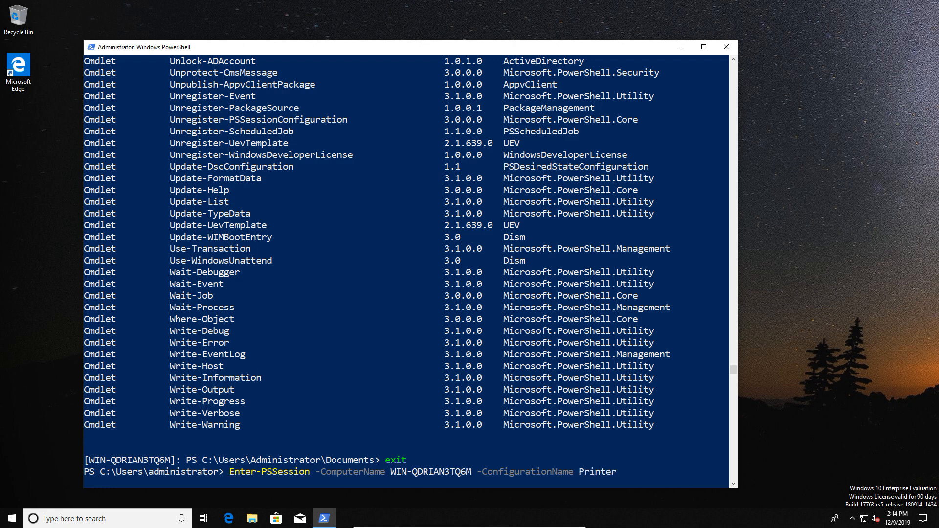
text(_g)
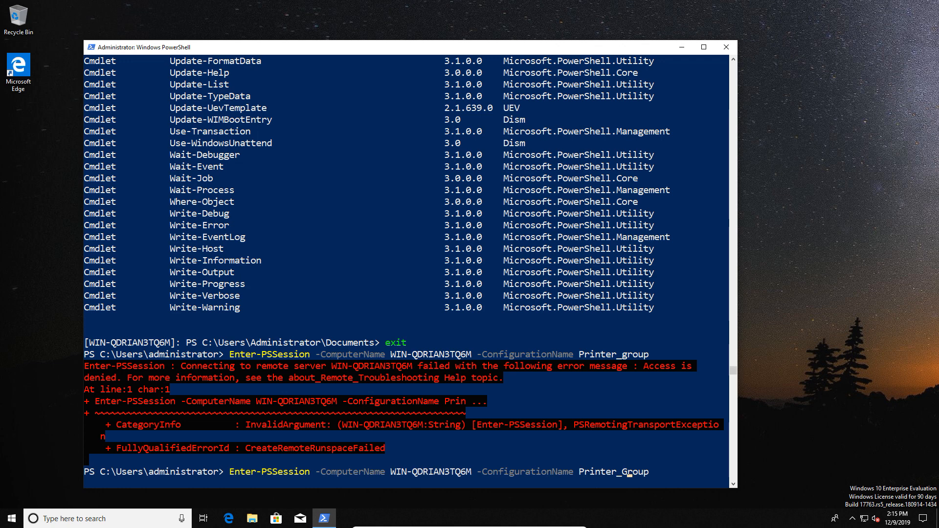
key(Return)
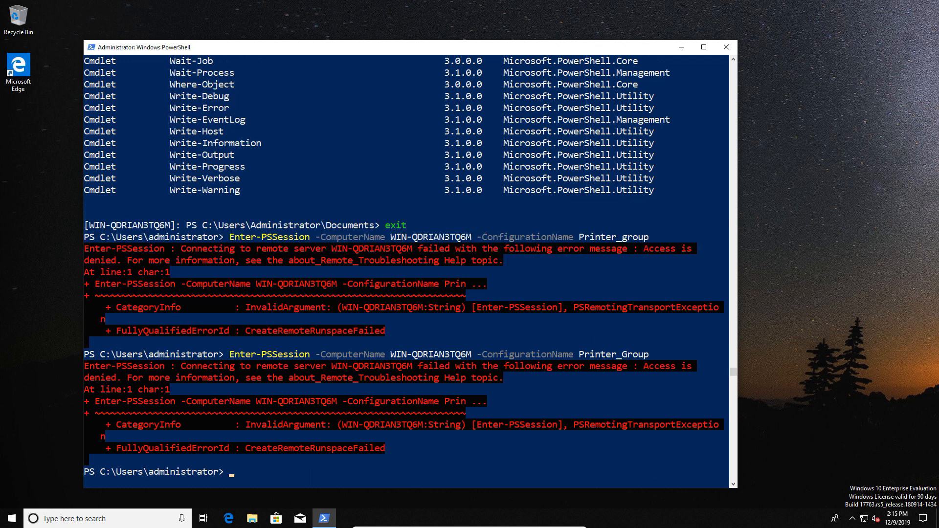